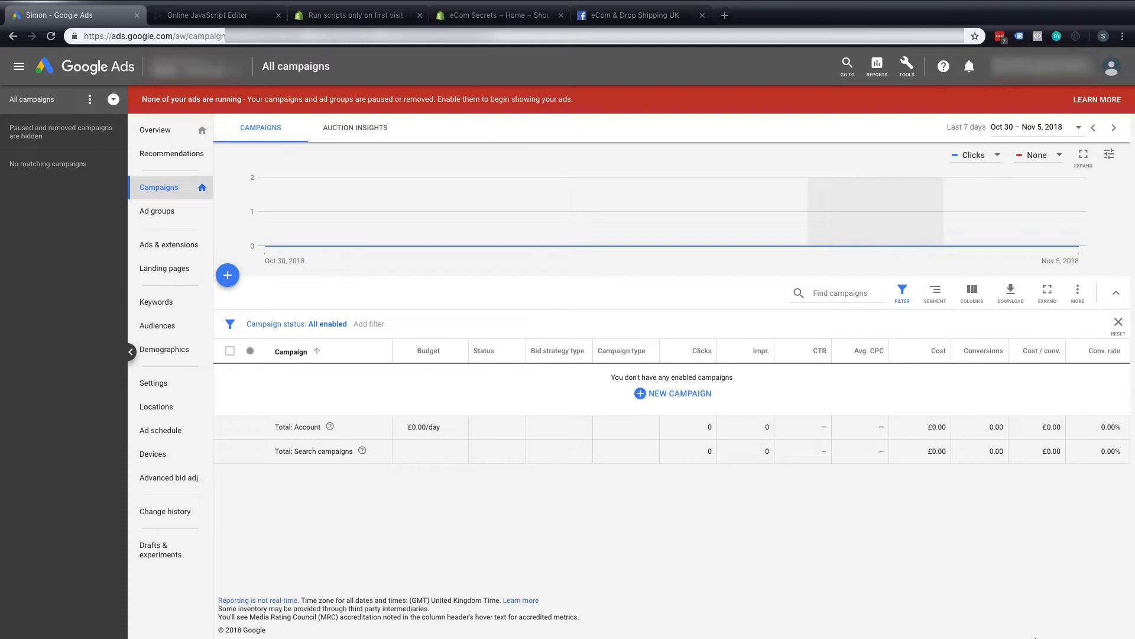
pyautogui.moveTo(908, 88)
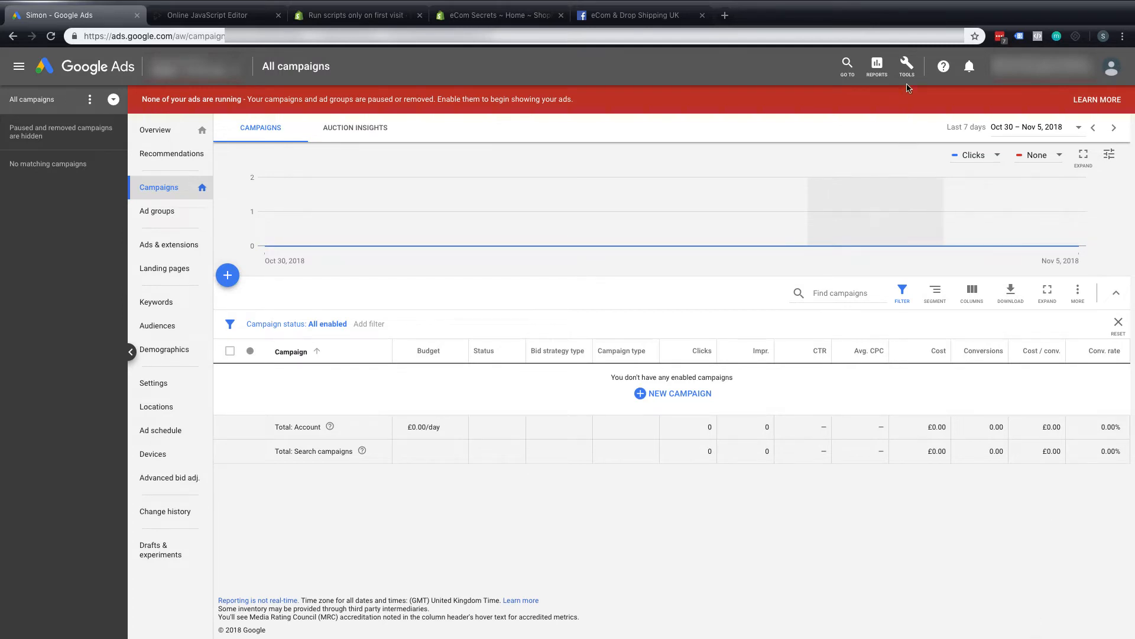
# Go to Conversions via the tools menu and start a new conversion action.
pyautogui.click(906, 67)
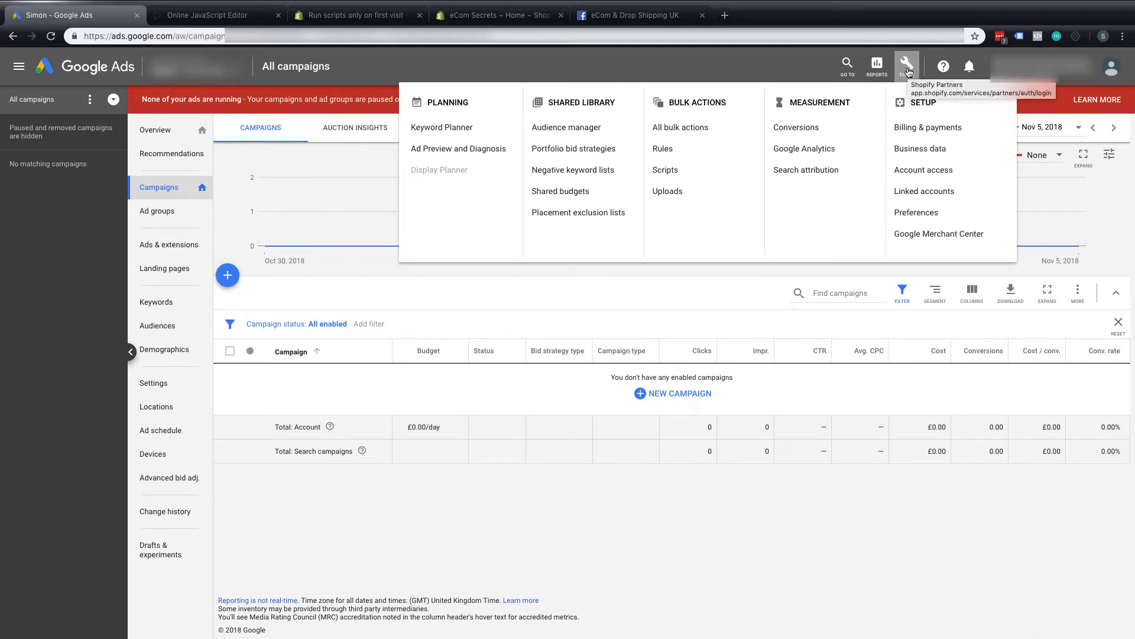
pyautogui.click(796, 128)
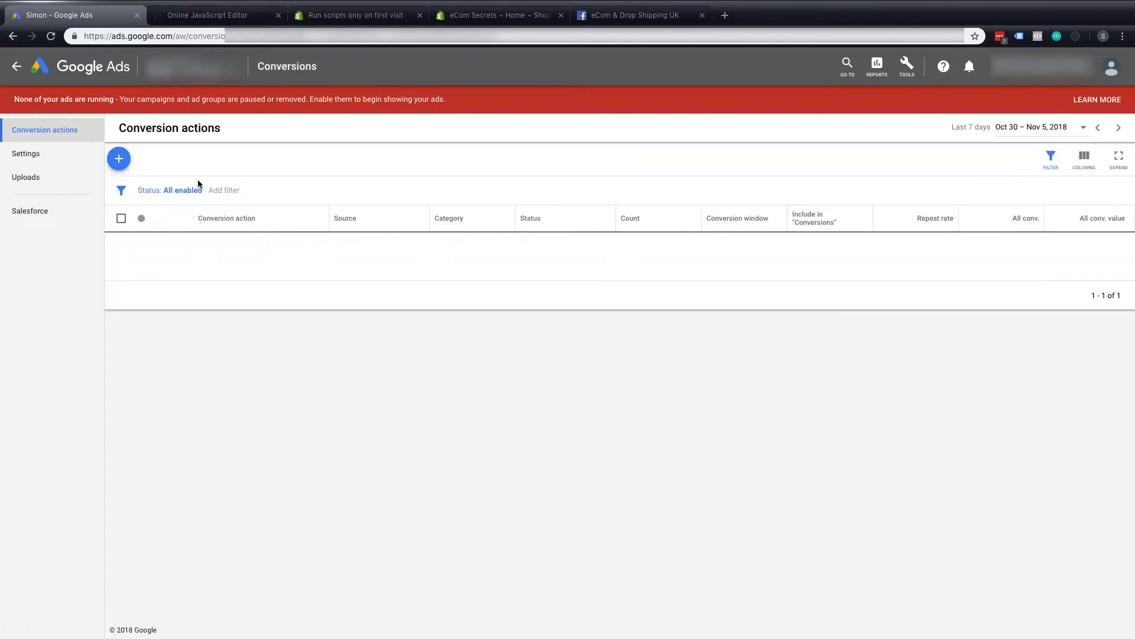
pyautogui.click(118, 158)
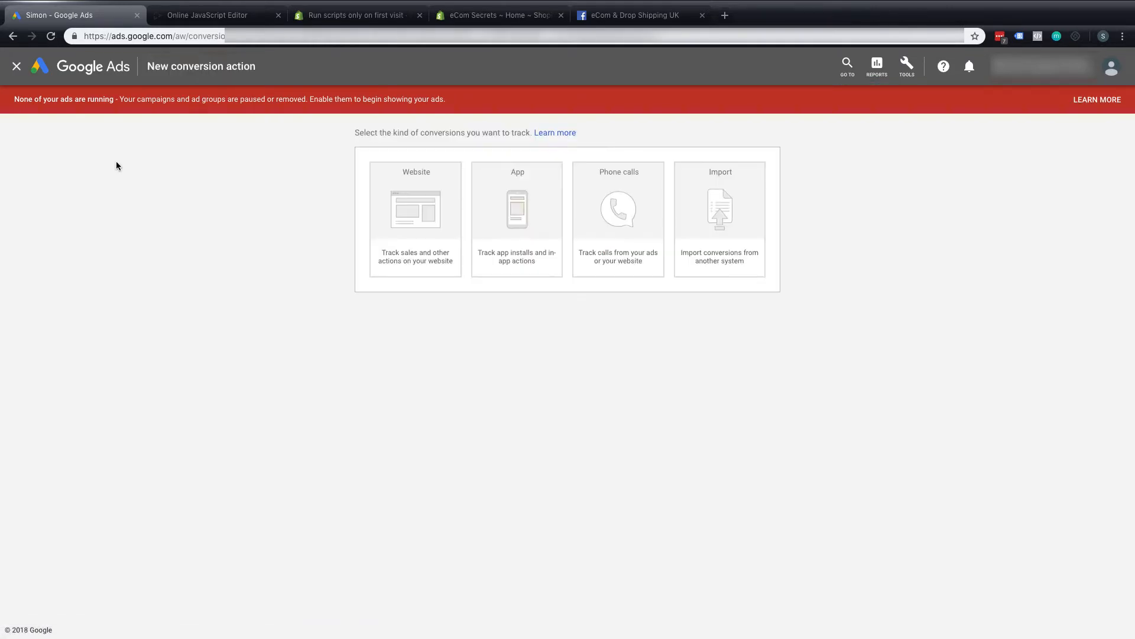
pyautogui.moveTo(421, 182)
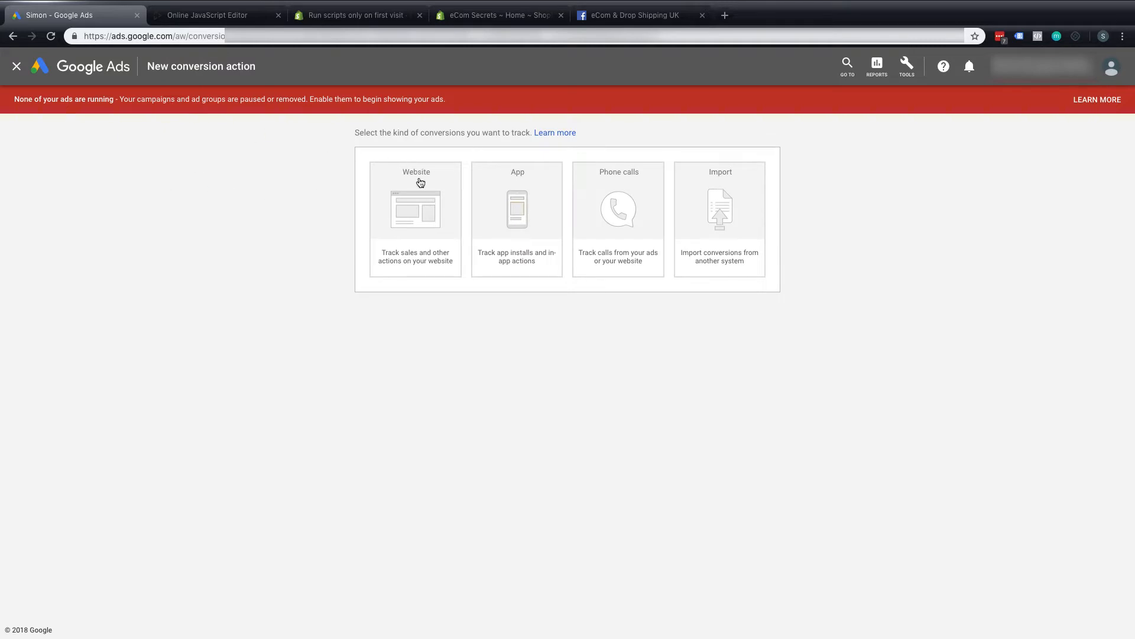
pyautogui.moveTo(419, 213)
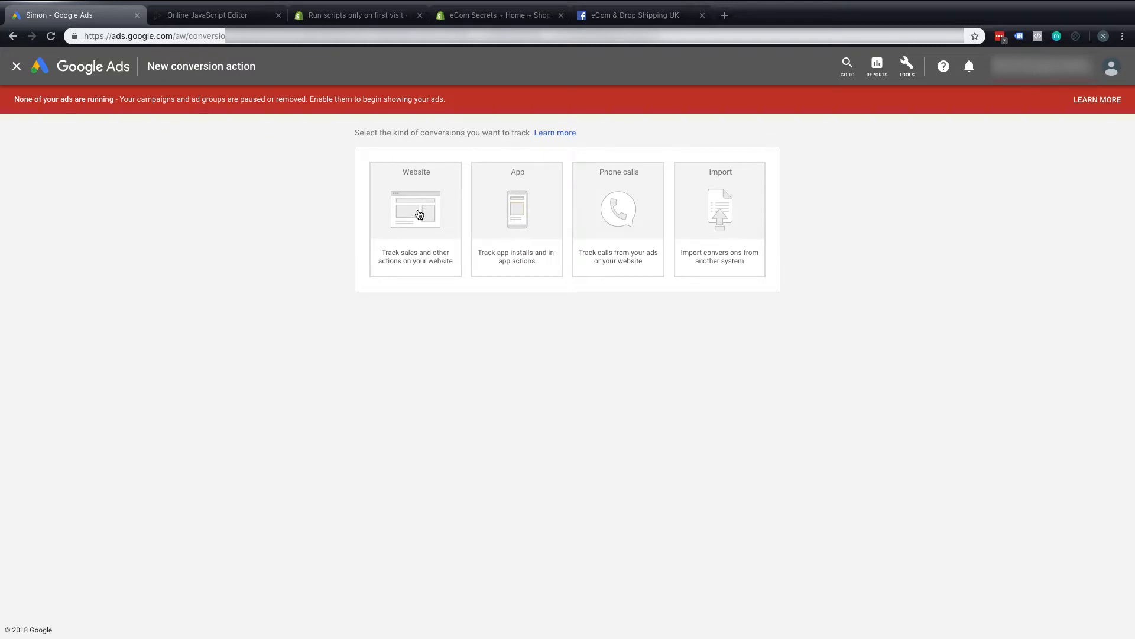
# Set up a Website conversion named 'Purchase' in the Purchase/Sale category.
pyautogui.click(419, 213)
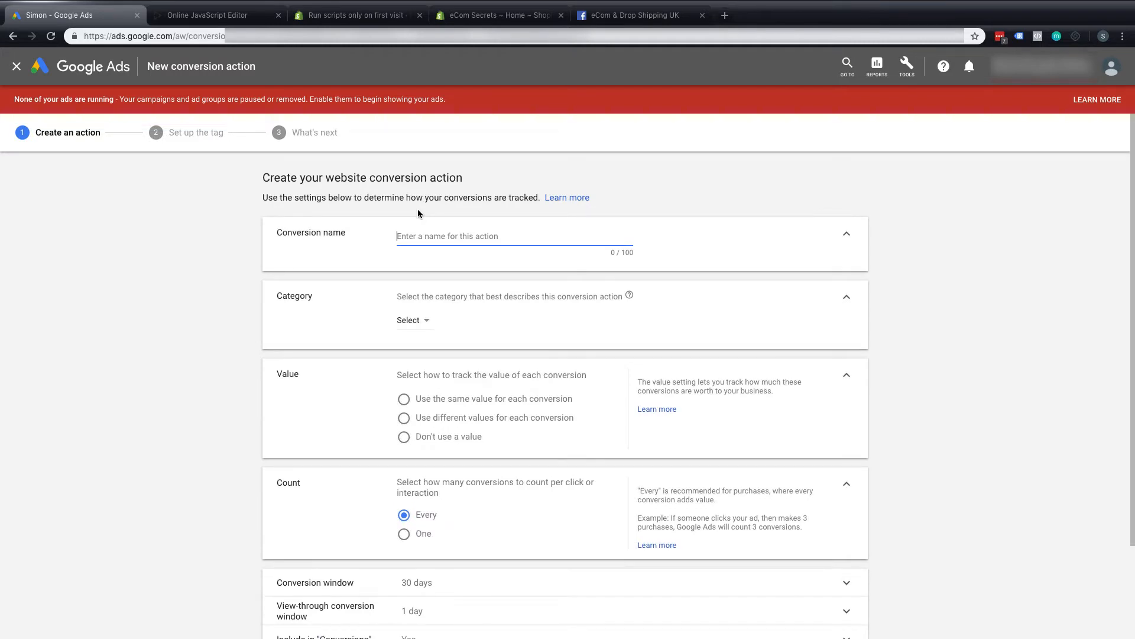
pyautogui.write('P')
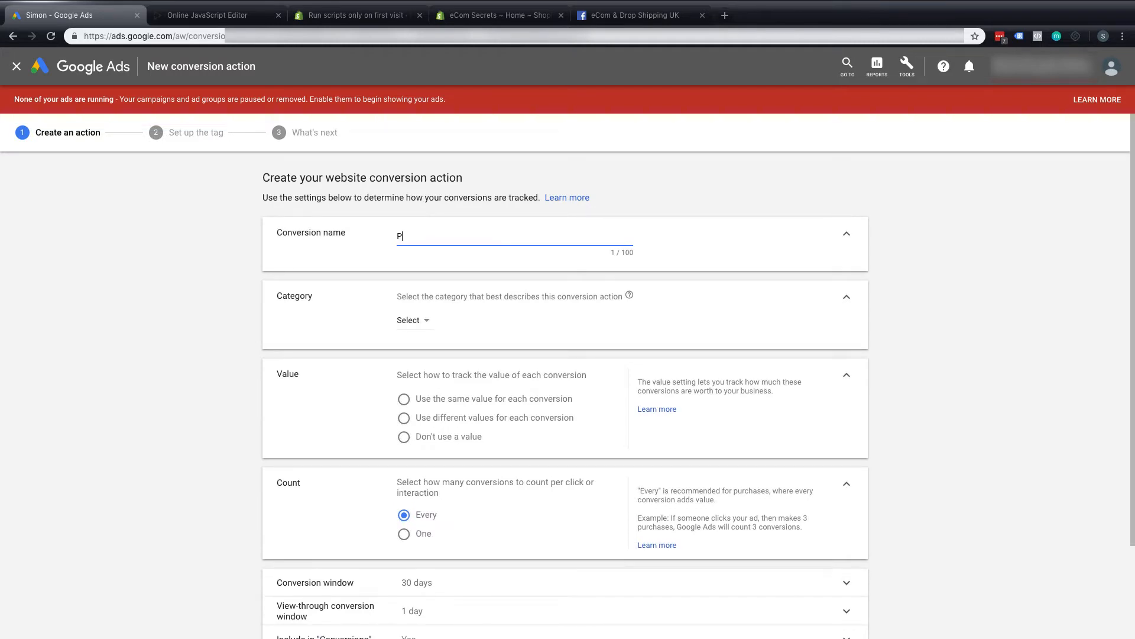
pyautogui.write('urchase')
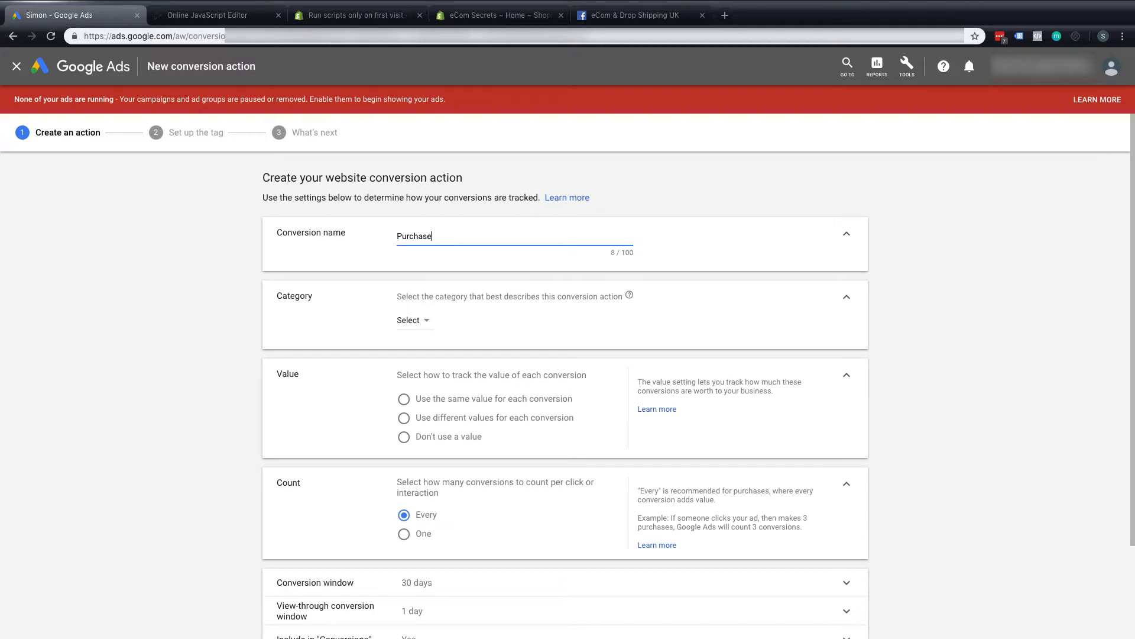
pyautogui.click(408, 320)
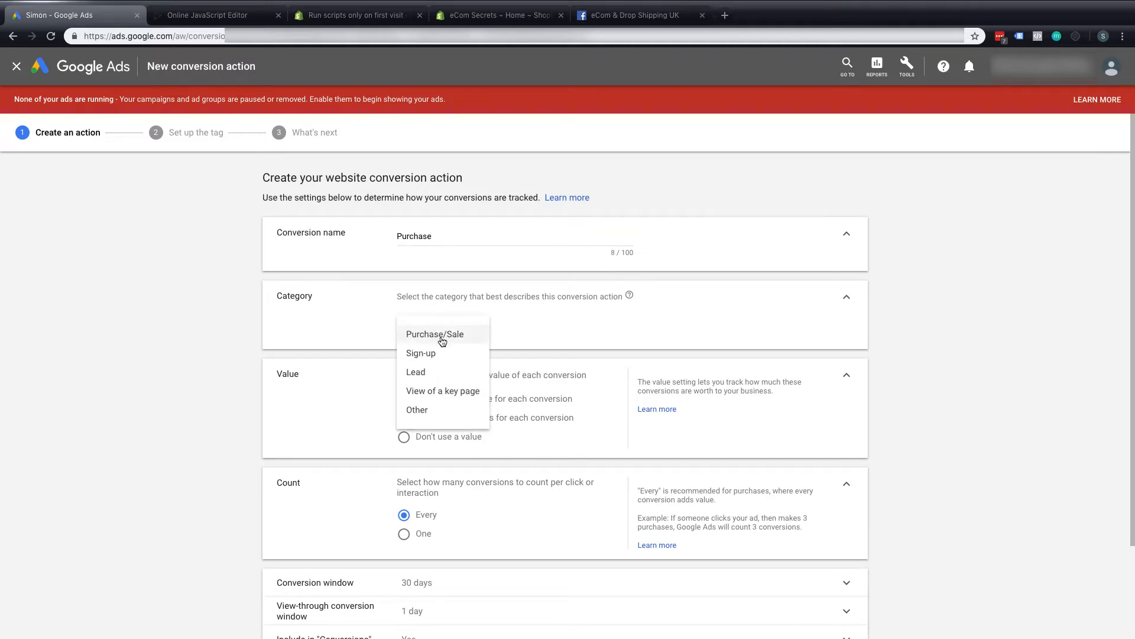
pyautogui.click(435, 334)
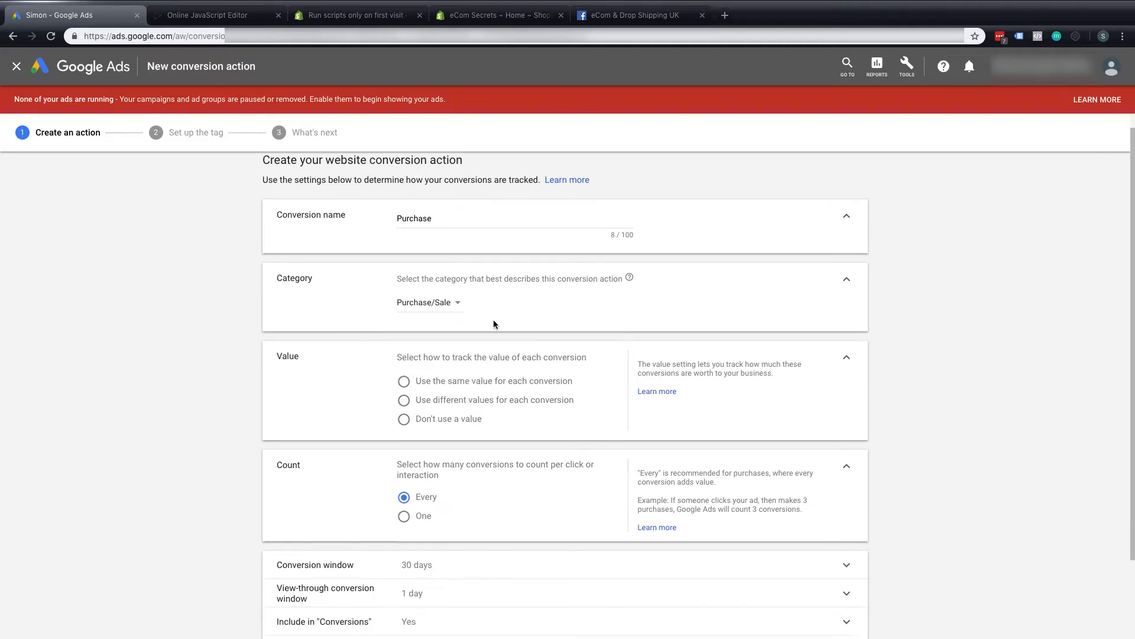
# Use different values for each conversion with British Pound (GBP £) as the currency.
pyautogui.scroll(-3)
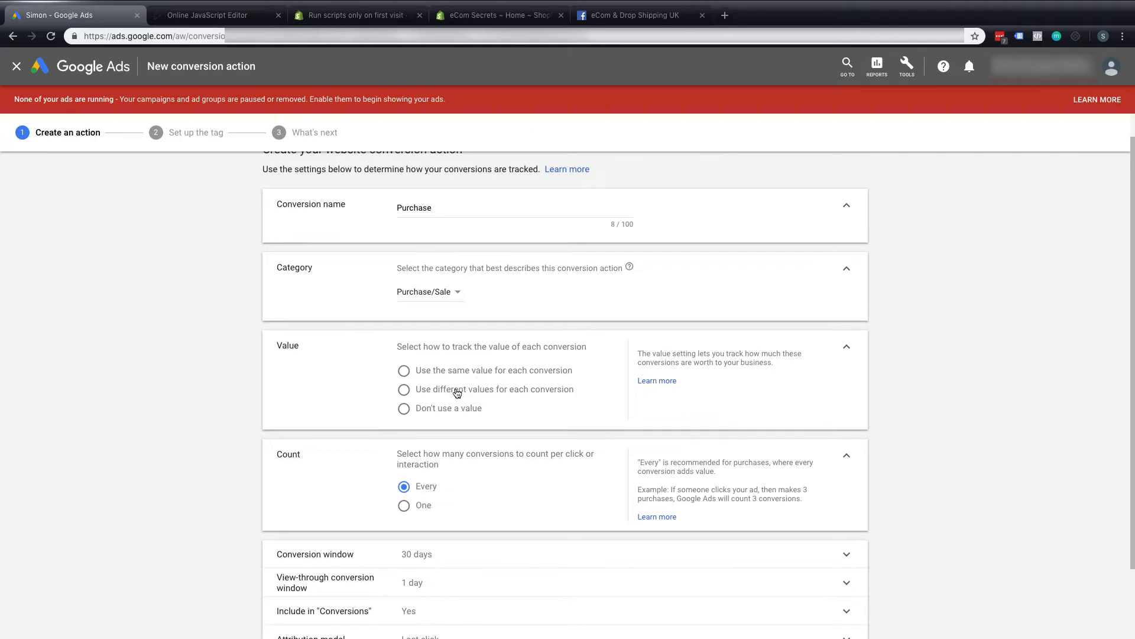
pyautogui.click(404, 389)
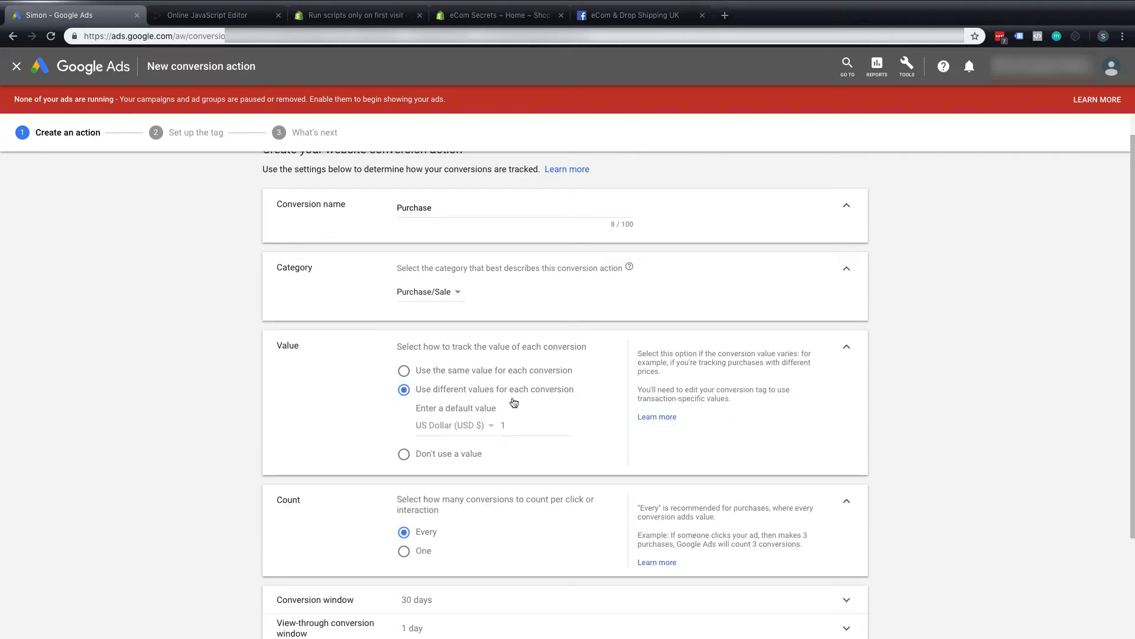
pyautogui.scroll(-3)
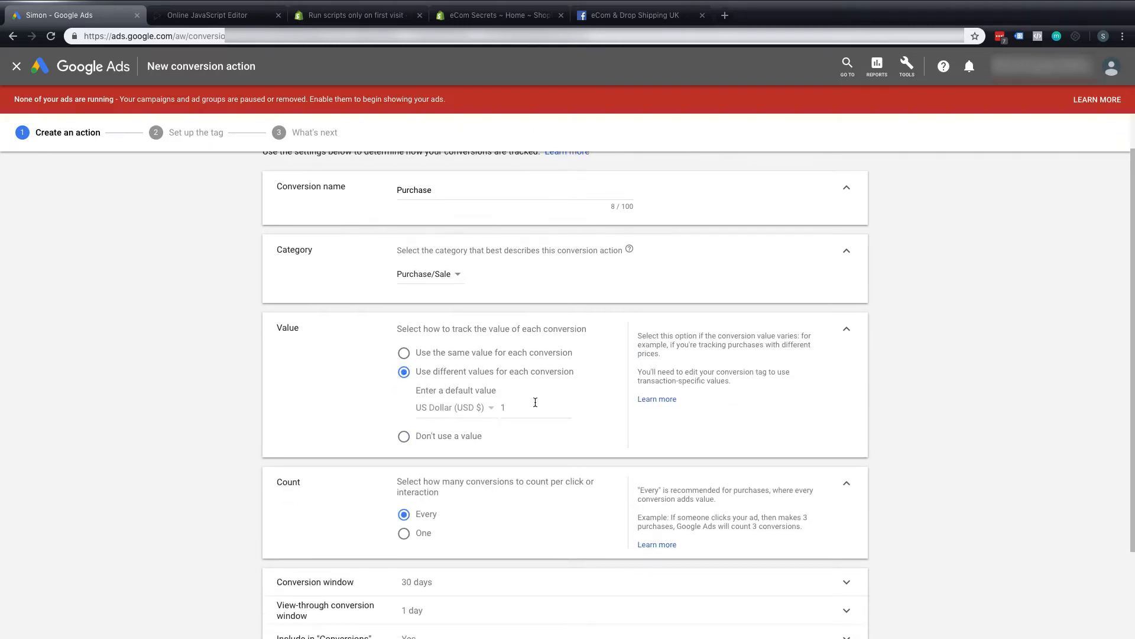
pyautogui.click(532, 407)
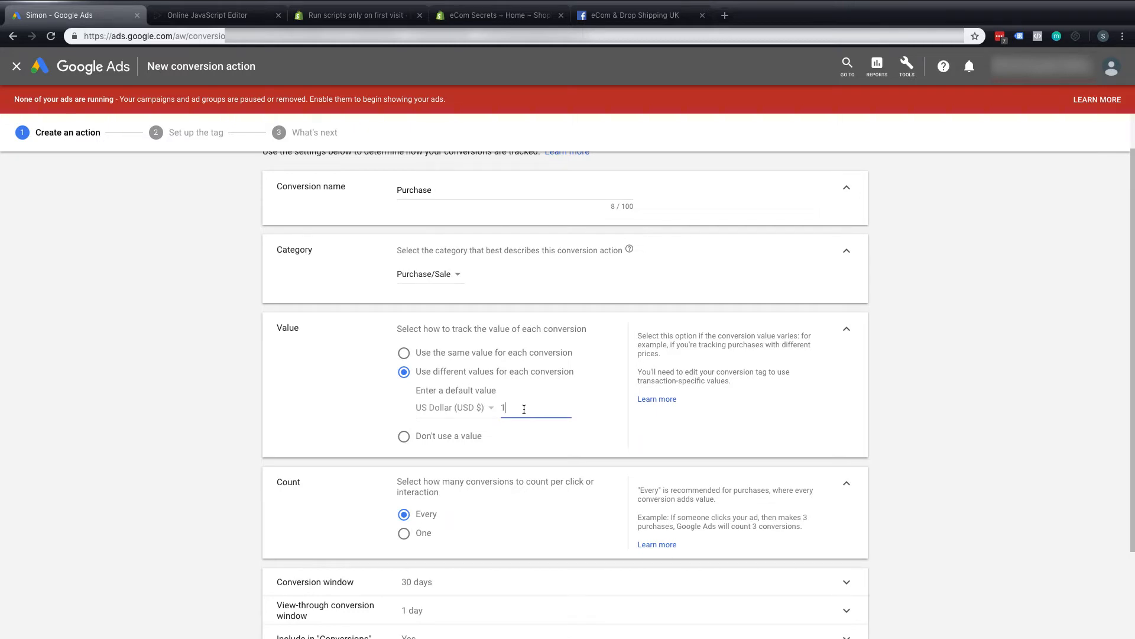
pyautogui.click(451, 407)
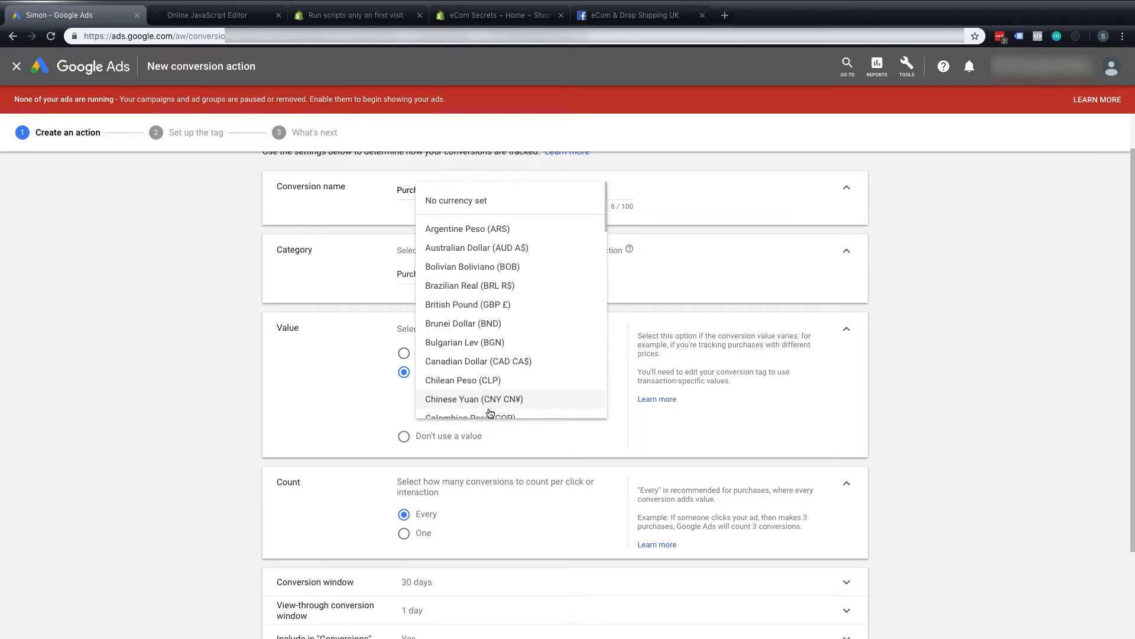
pyautogui.scroll(-3)
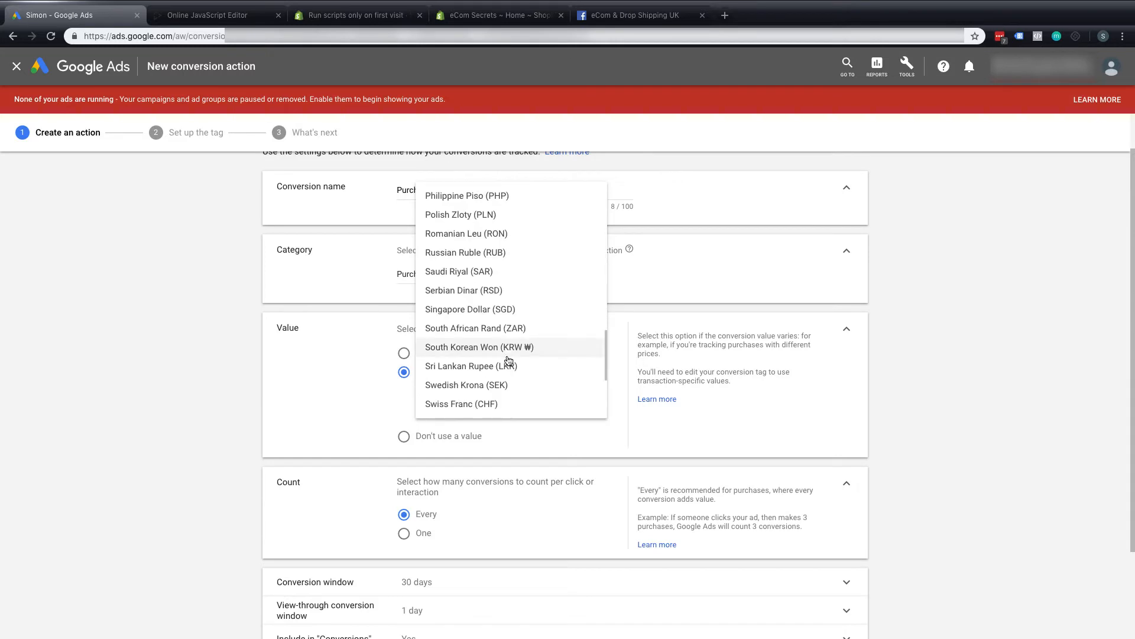
pyautogui.scroll(-3)
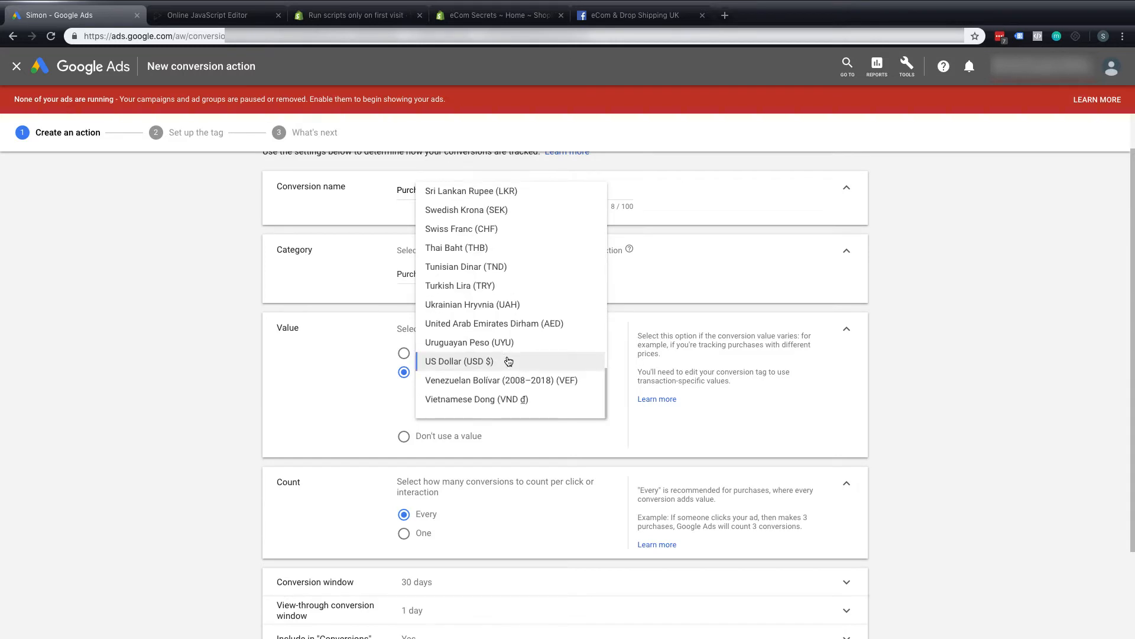
pyautogui.scroll(3)
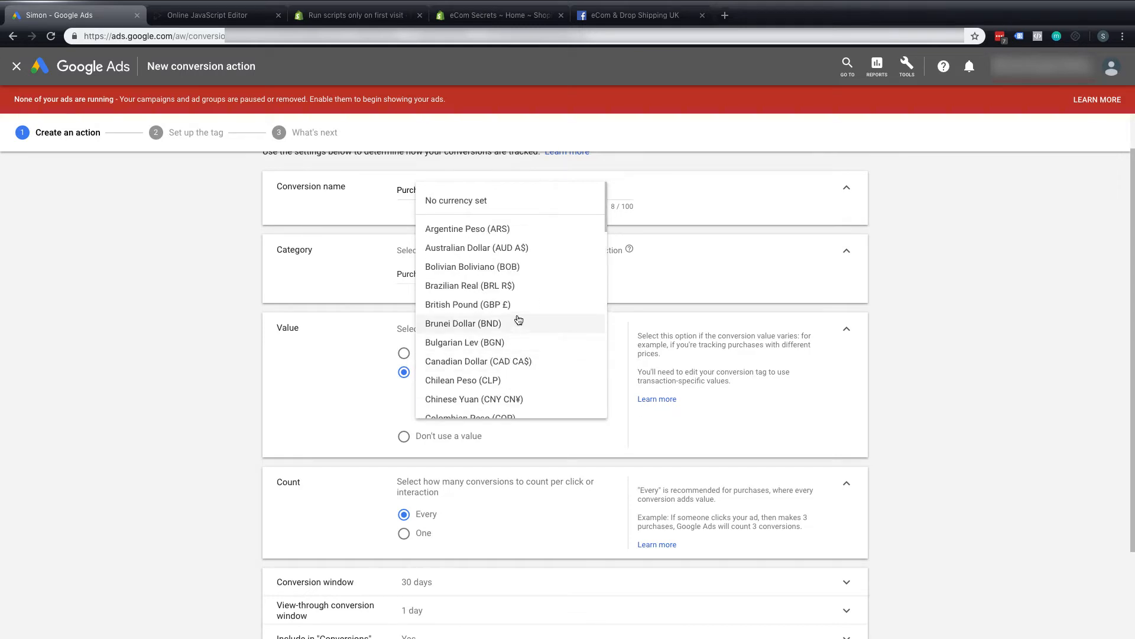
pyautogui.click(467, 304)
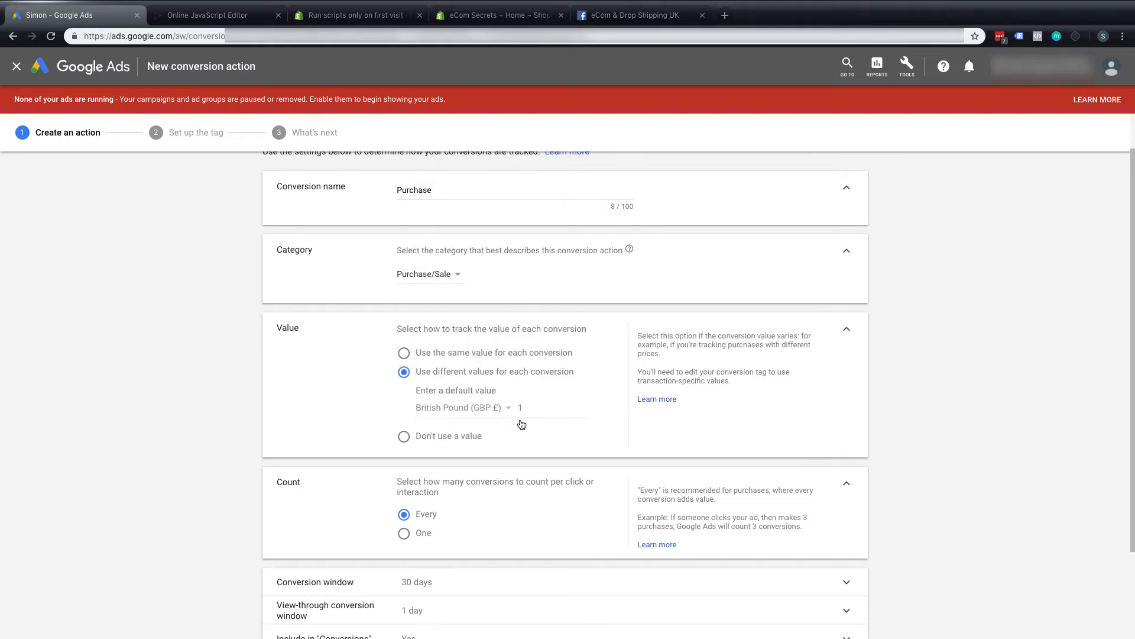
pyautogui.scroll(-3)
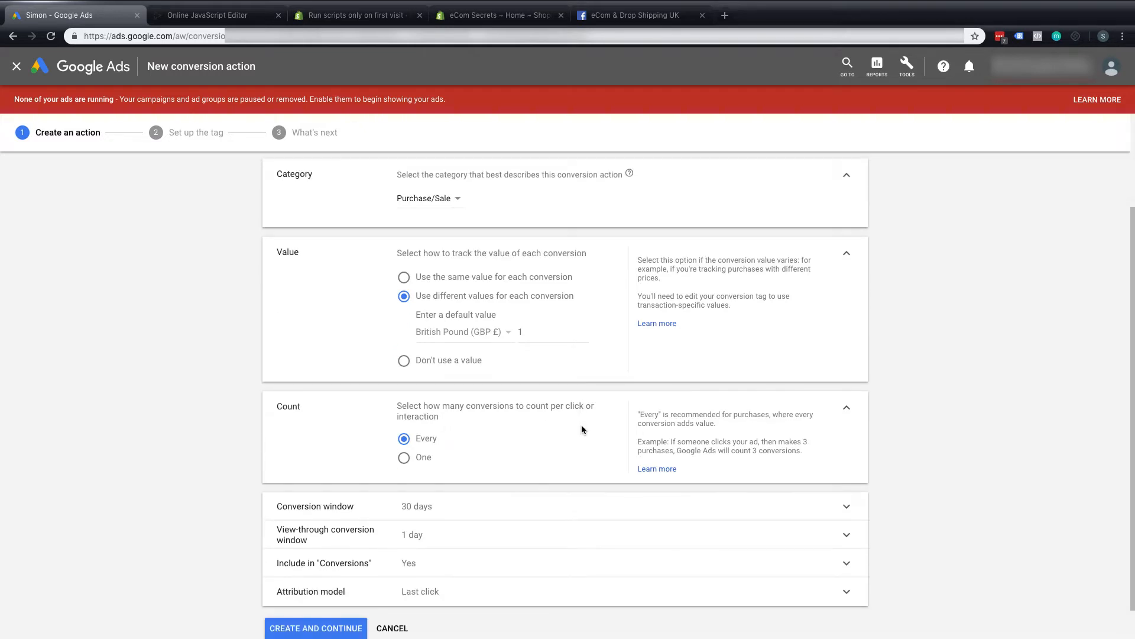
pyautogui.moveTo(635, 418)
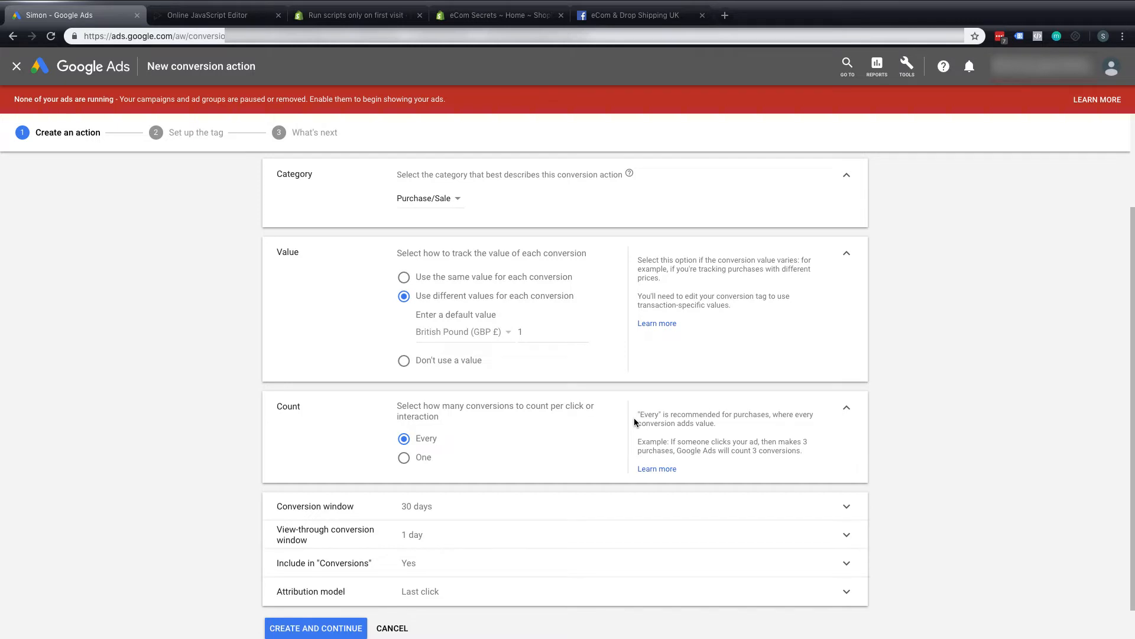
pyautogui.moveTo(701, 459)
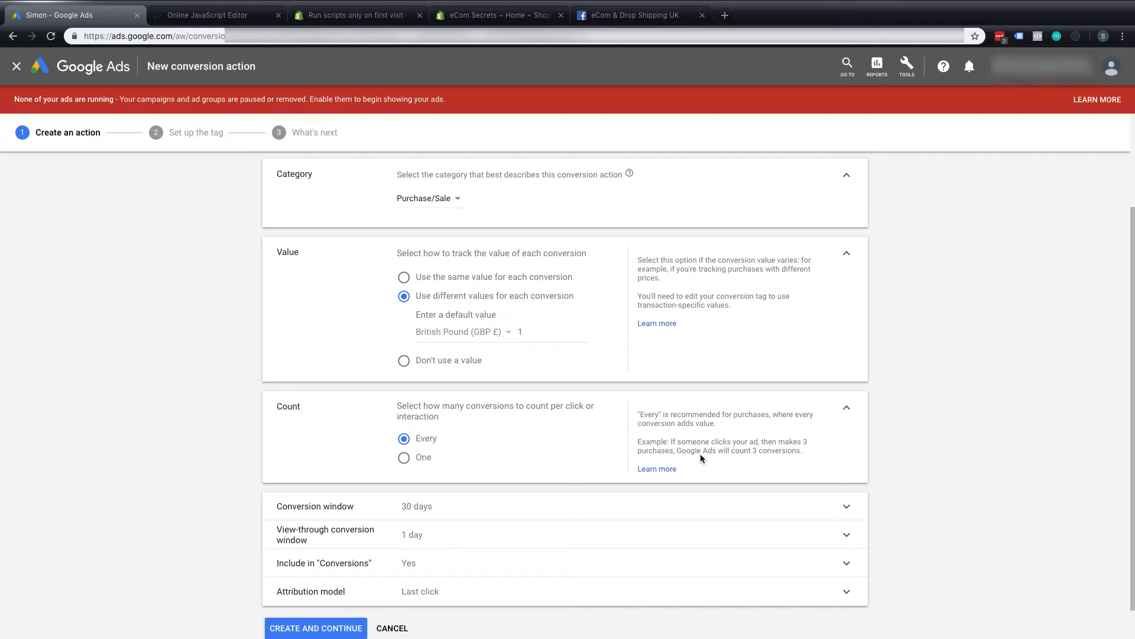
pyautogui.moveTo(701, 468)
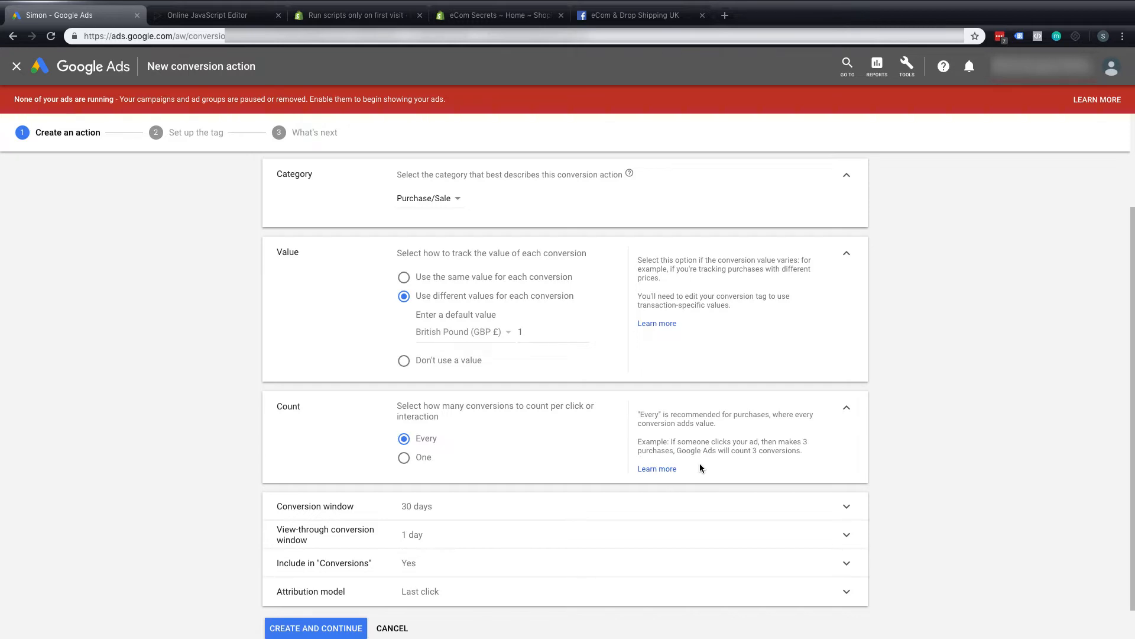
pyautogui.scroll(-3)
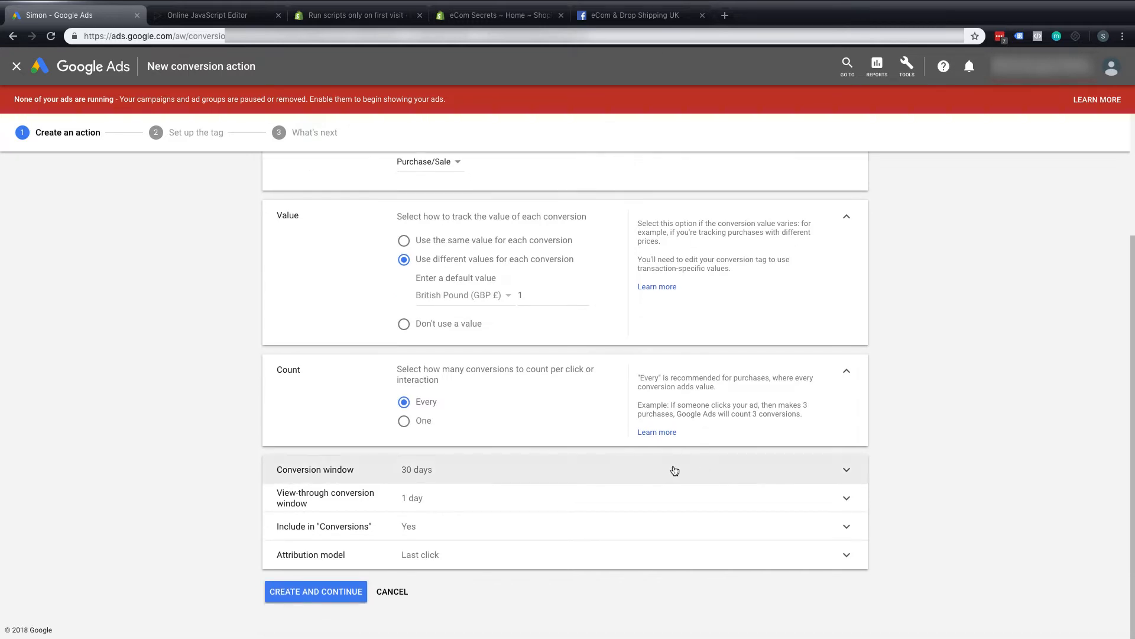
pyautogui.moveTo(208, 473)
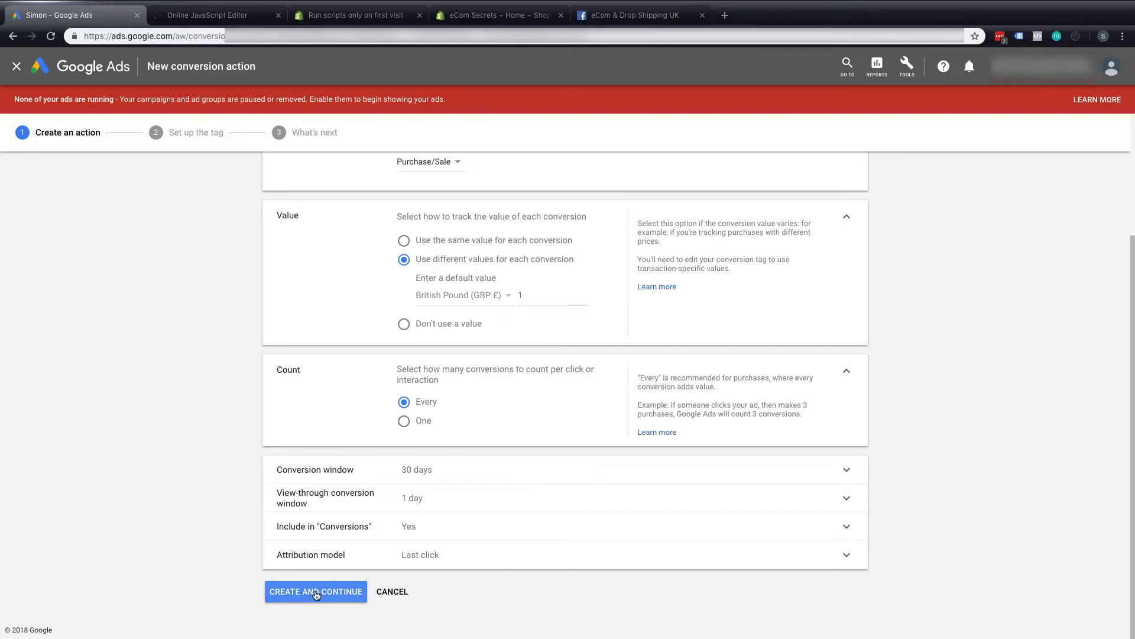
# Create the Purchase conversion action and continue to tag setup.
pyautogui.click(314, 591)
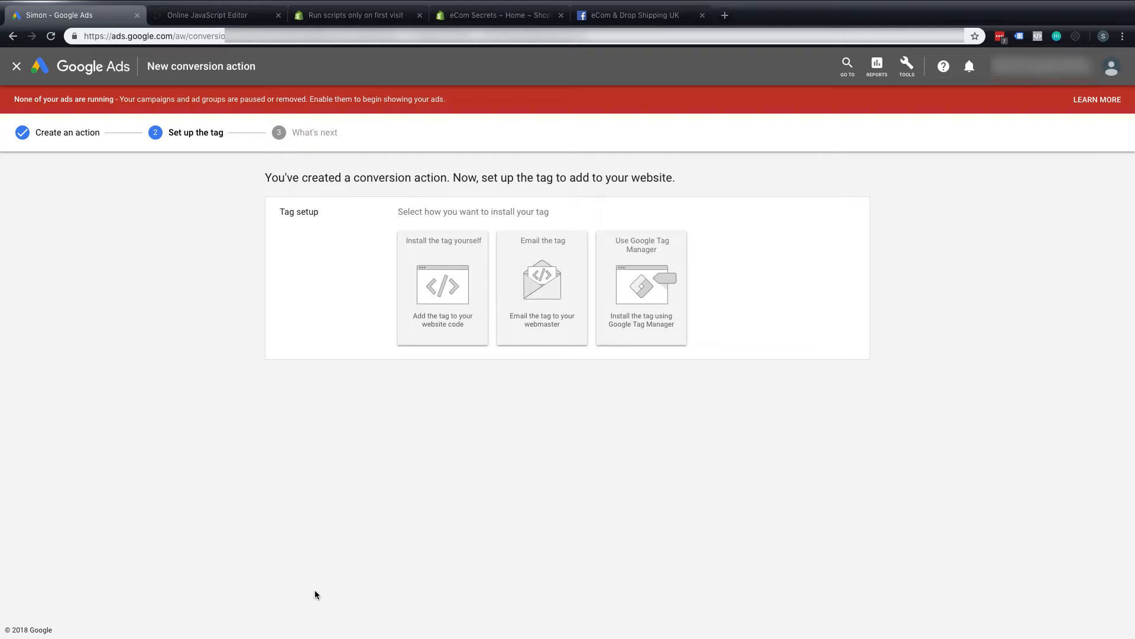
pyautogui.moveTo(428, 293)
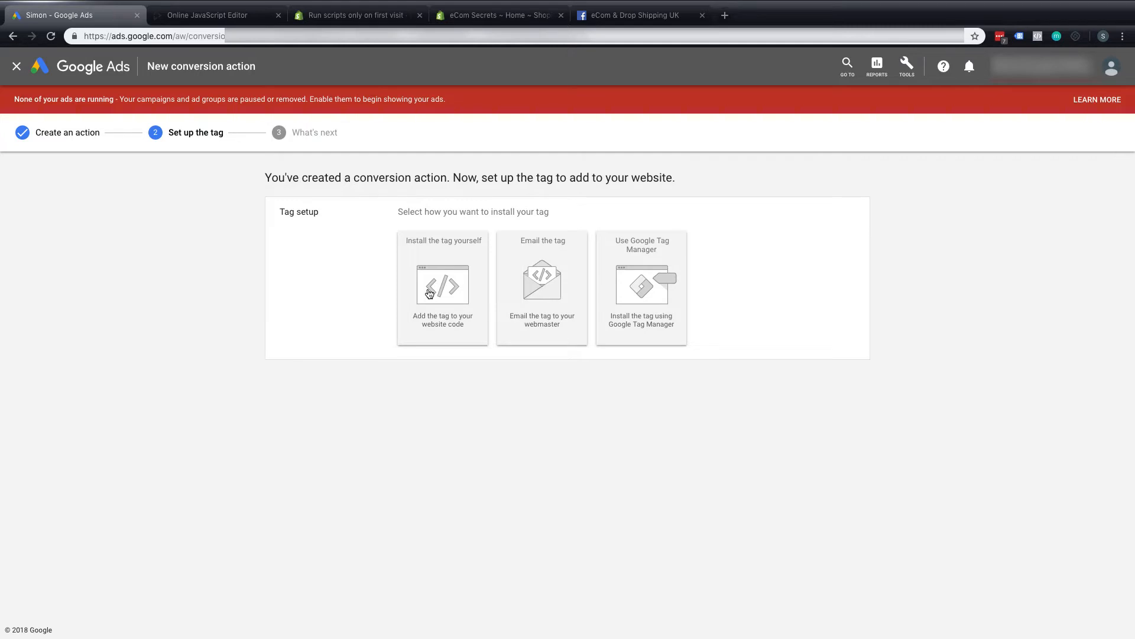
# Choose to install the tag yourself in HTML format and reach the global site tag snippet.
pyautogui.click(442, 285)
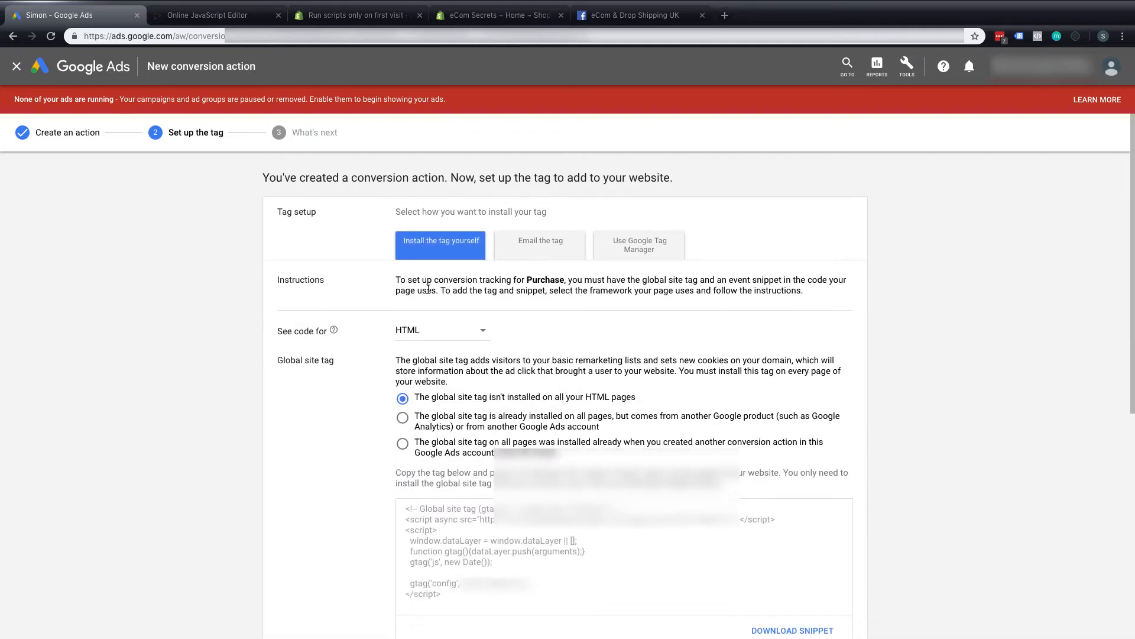
pyautogui.moveTo(430, 330)
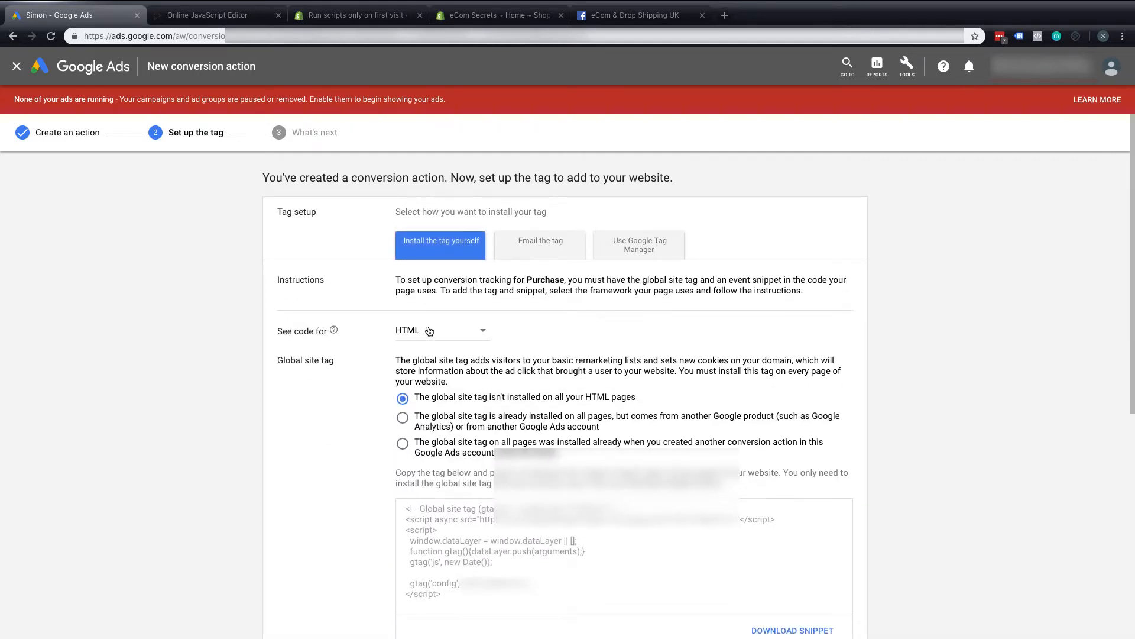
pyautogui.click(441, 331)
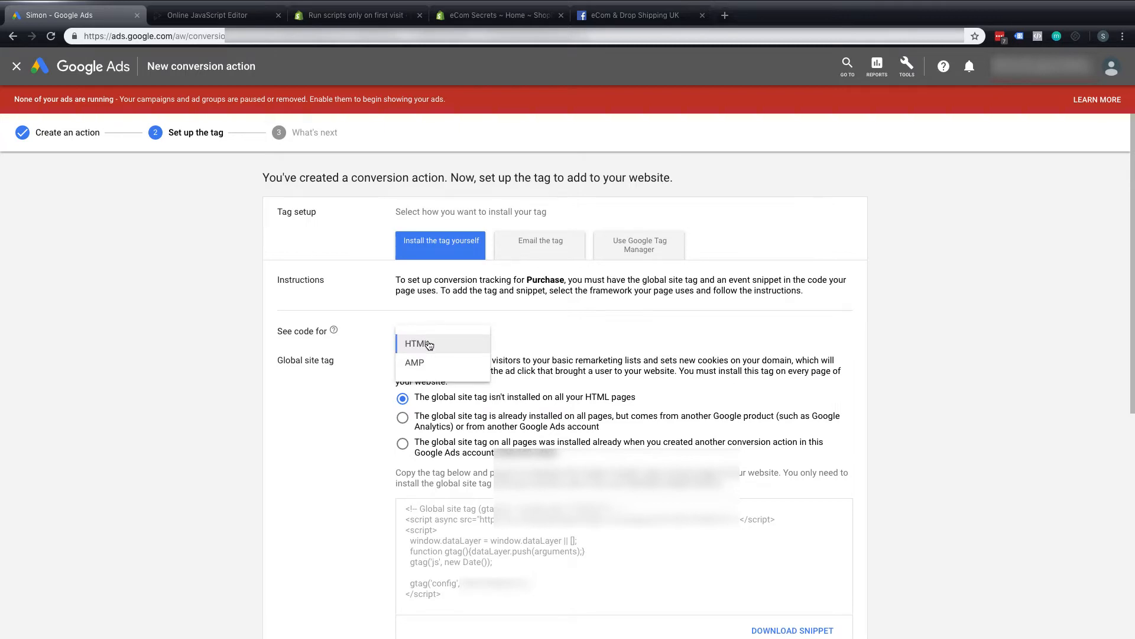
pyautogui.click(414, 343)
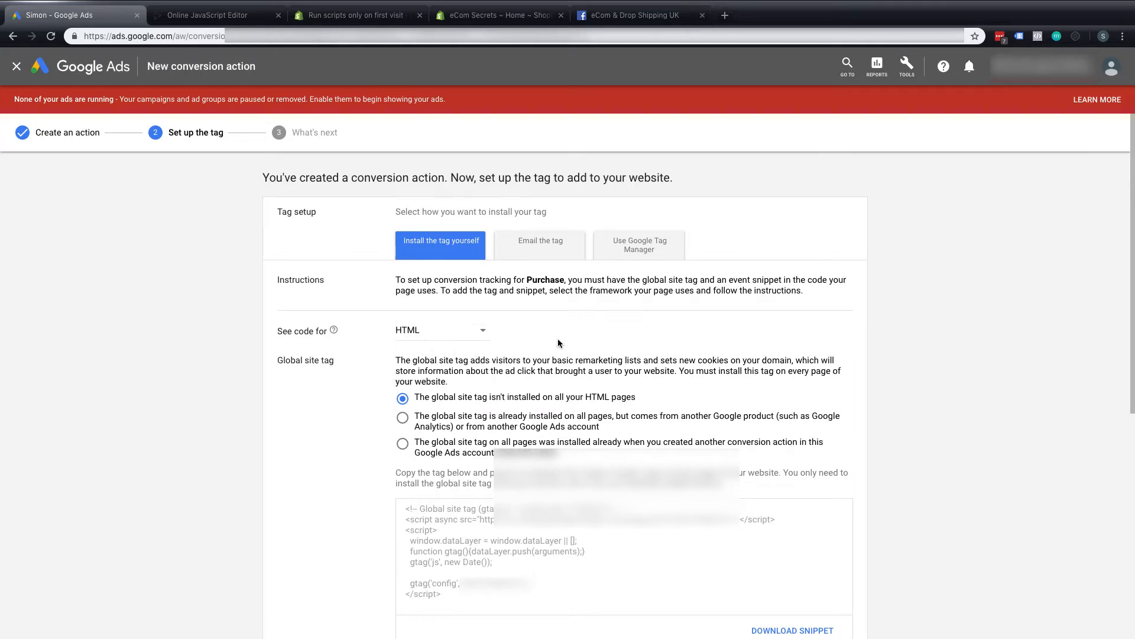
pyautogui.scroll(-3)
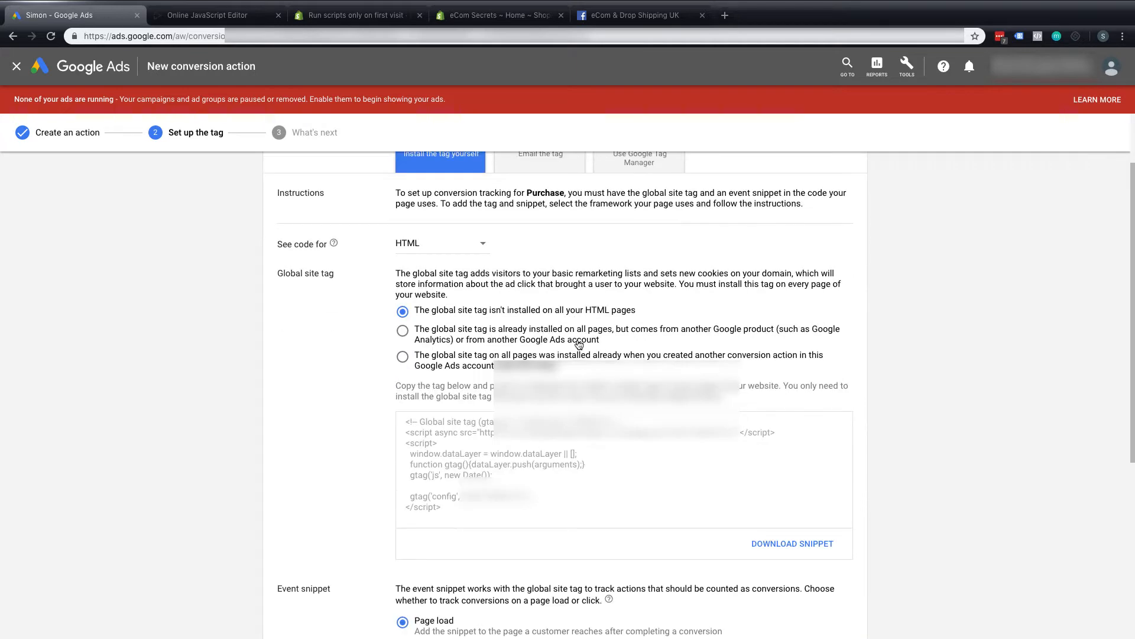
pyautogui.scroll(-3)
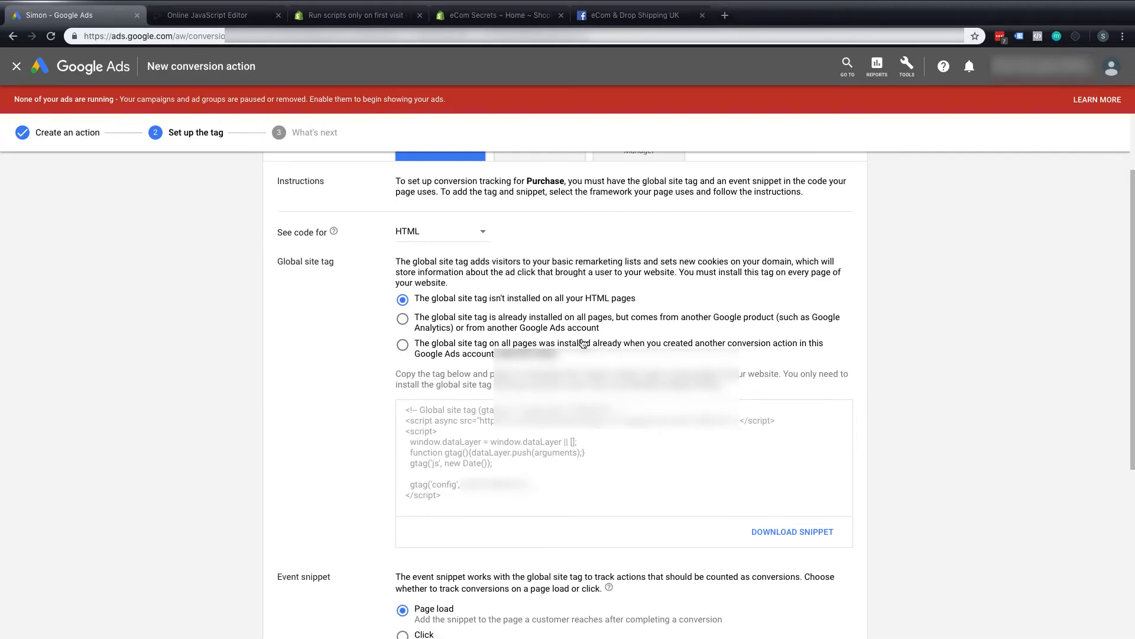
pyautogui.moveTo(433, 492)
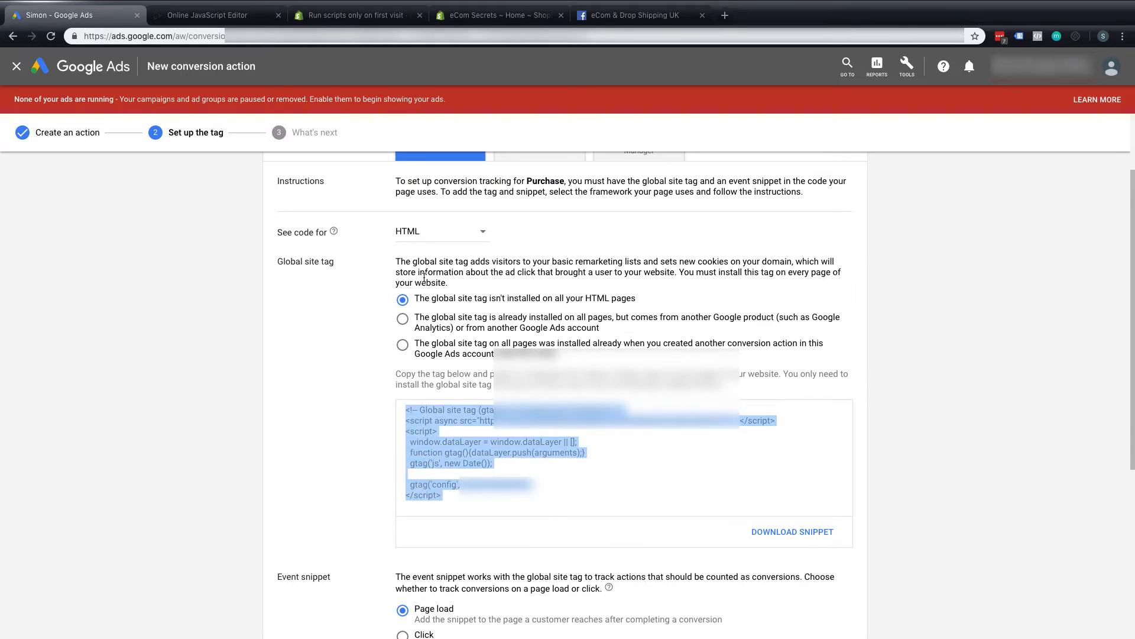
# Switch to PlayCode's script.js and place the cursor inside the empty first_time_accessed if block.
pyautogui.click(206, 15)
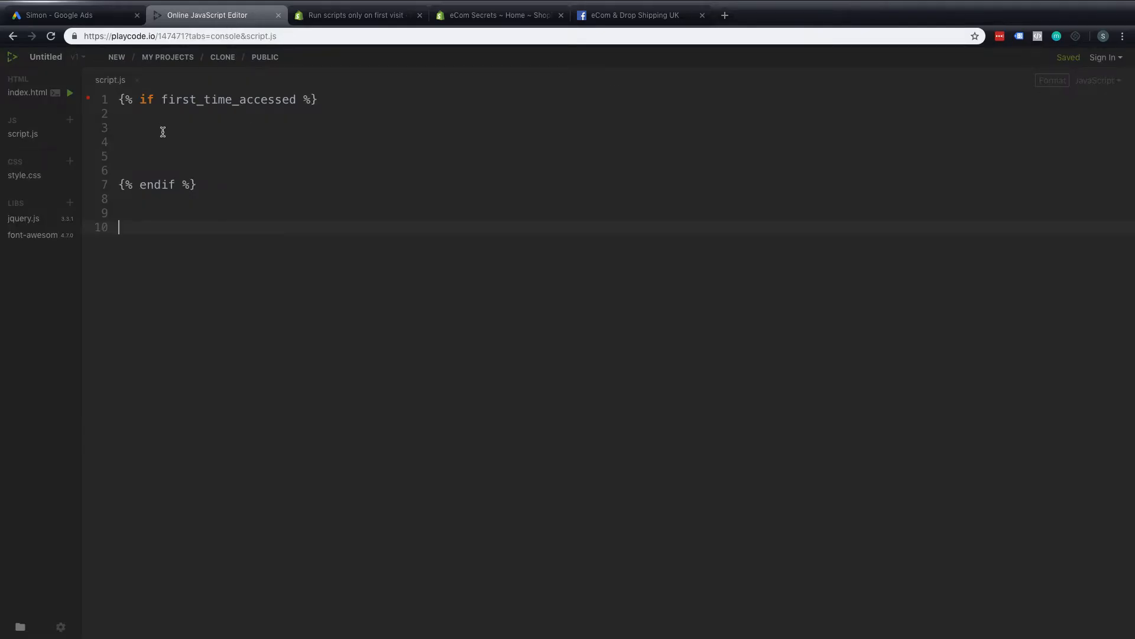
pyautogui.click(162, 128)
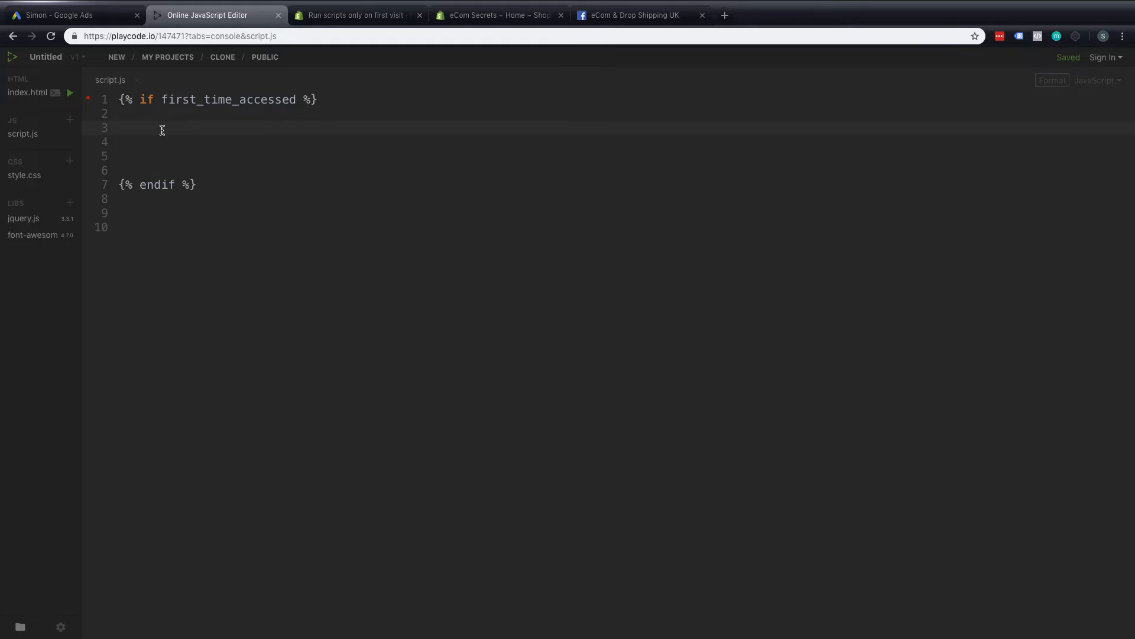
pyautogui.moveTo(352, 15)
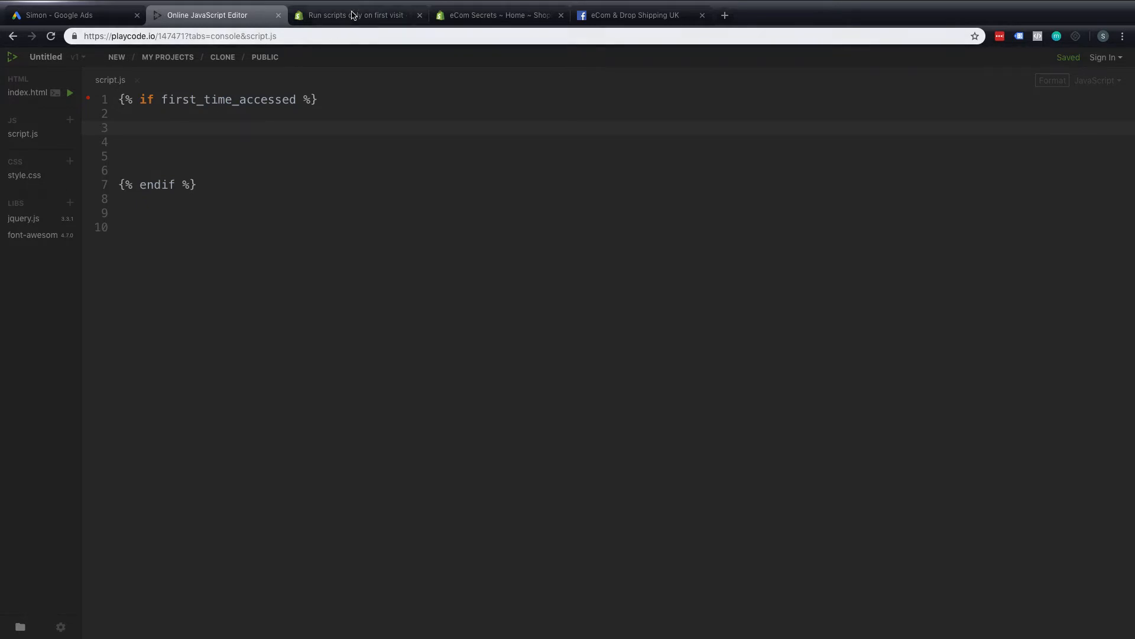
# Read the Shopify Help article on running scripts only on the first visit.
pyautogui.click(355, 16)
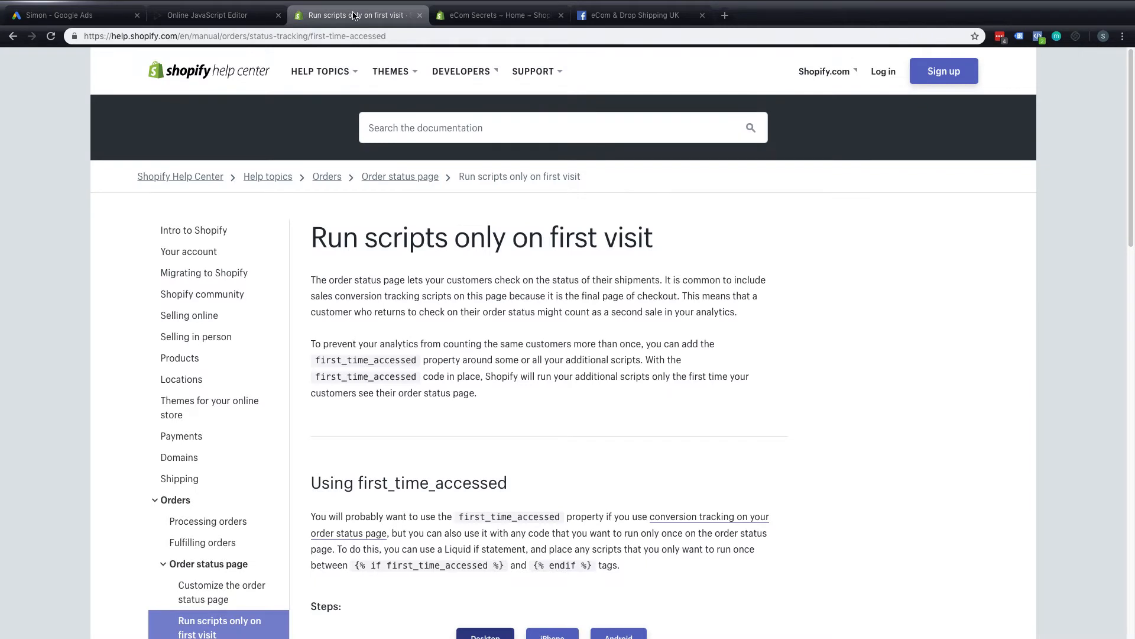
pyautogui.moveTo(462, 237)
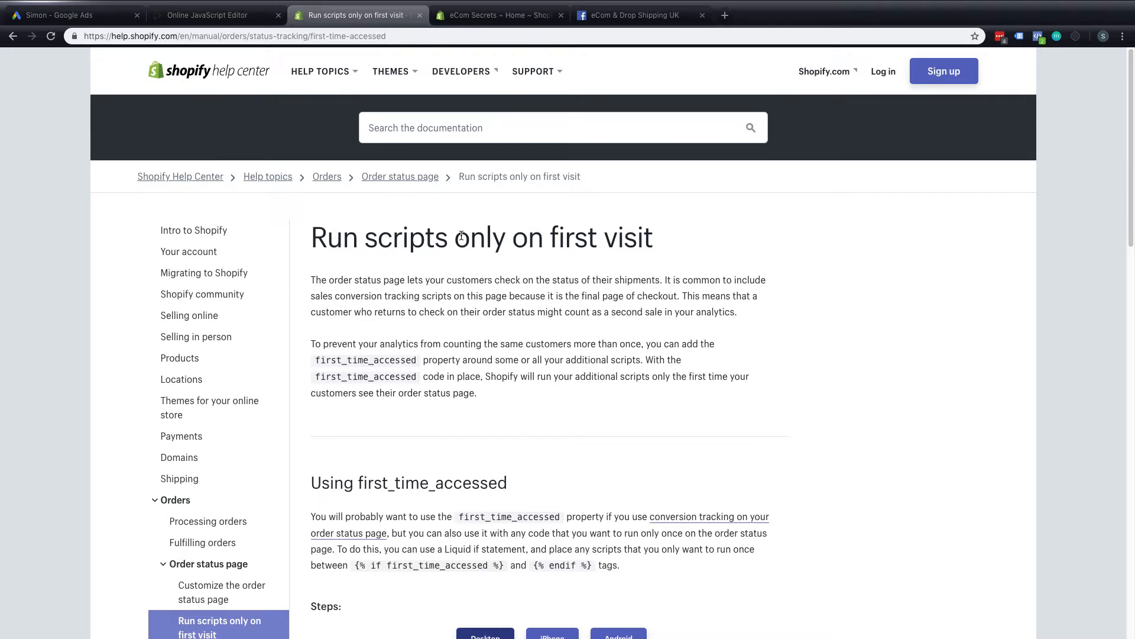
pyautogui.scroll(-3)
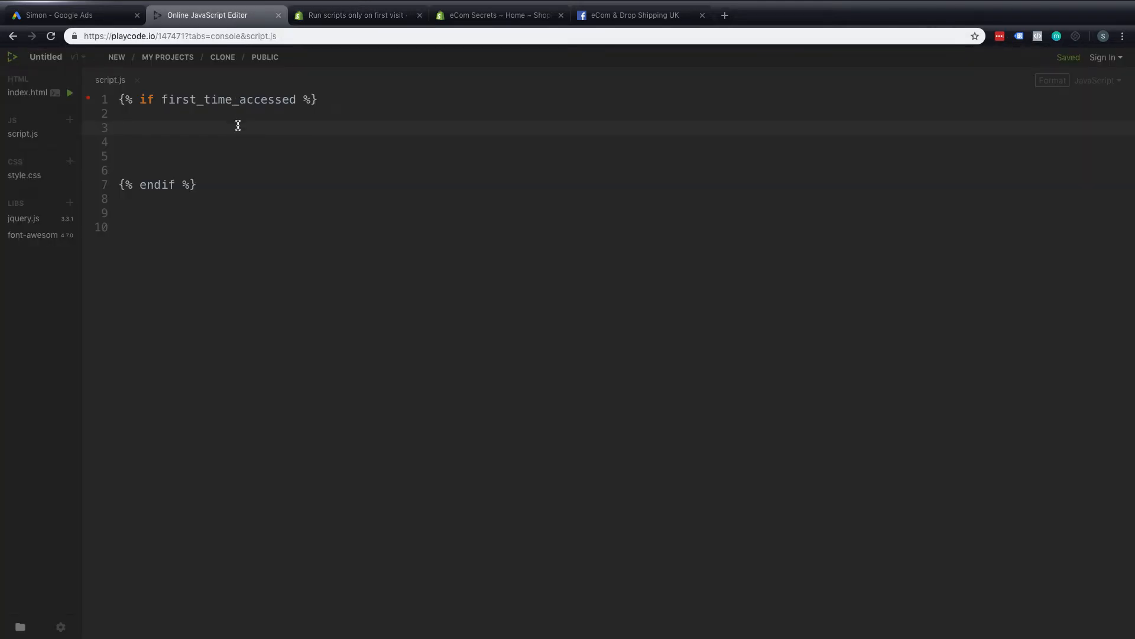
pyautogui.moveTo(139, 130)
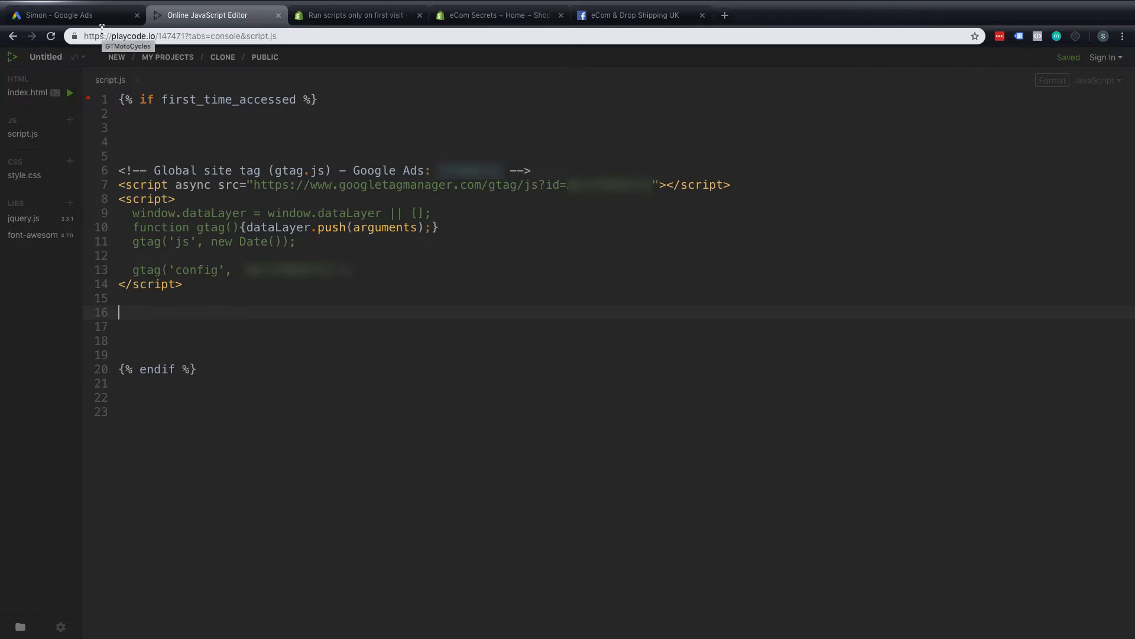
# Select the Purchase event snippet code in Google Ads and return to PlayCode.
pyautogui.click(71, 16)
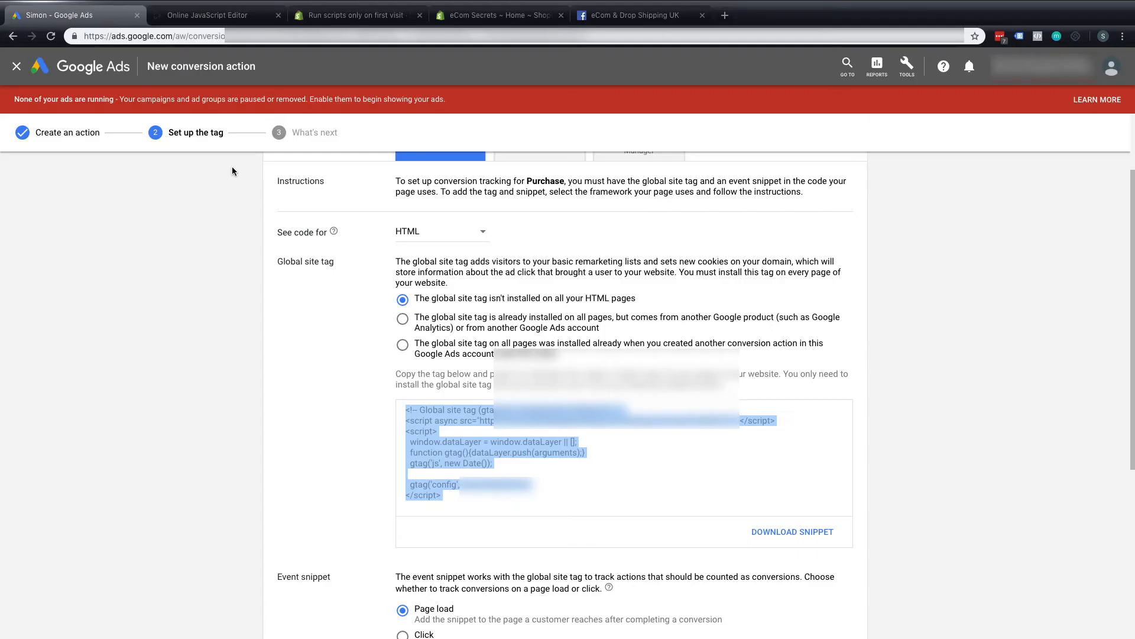
pyautogui.scroll(-3)
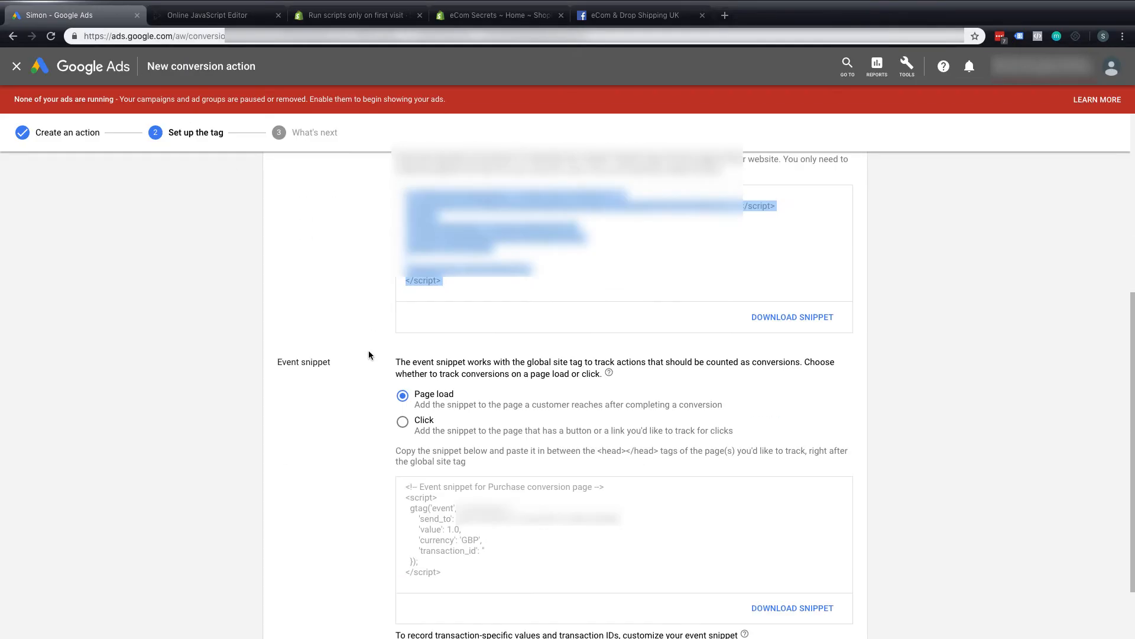
pyautogui.scroll(-3)
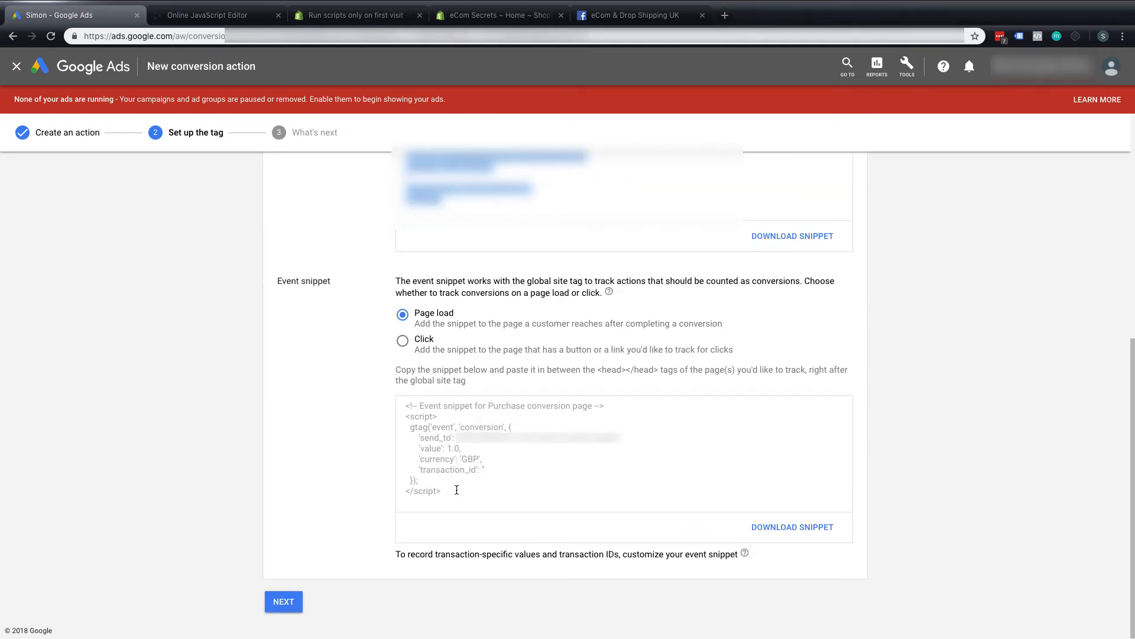
pyautogui.moveTo(456, 489); pyautogui.dragTo(406, 405)
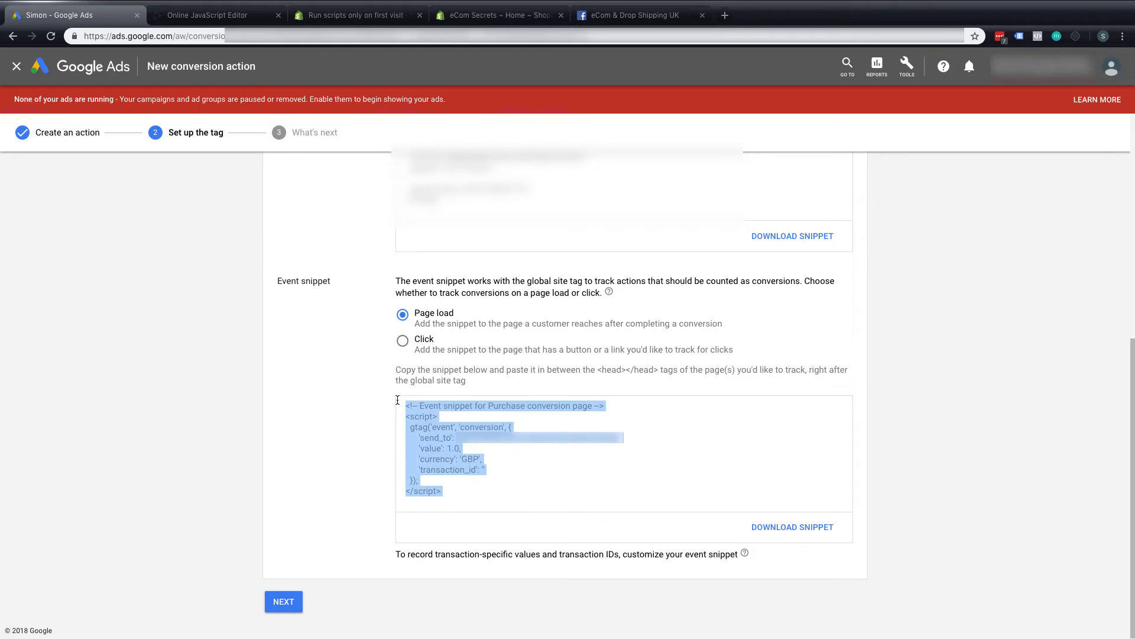
pyautogui.click(206, 15)
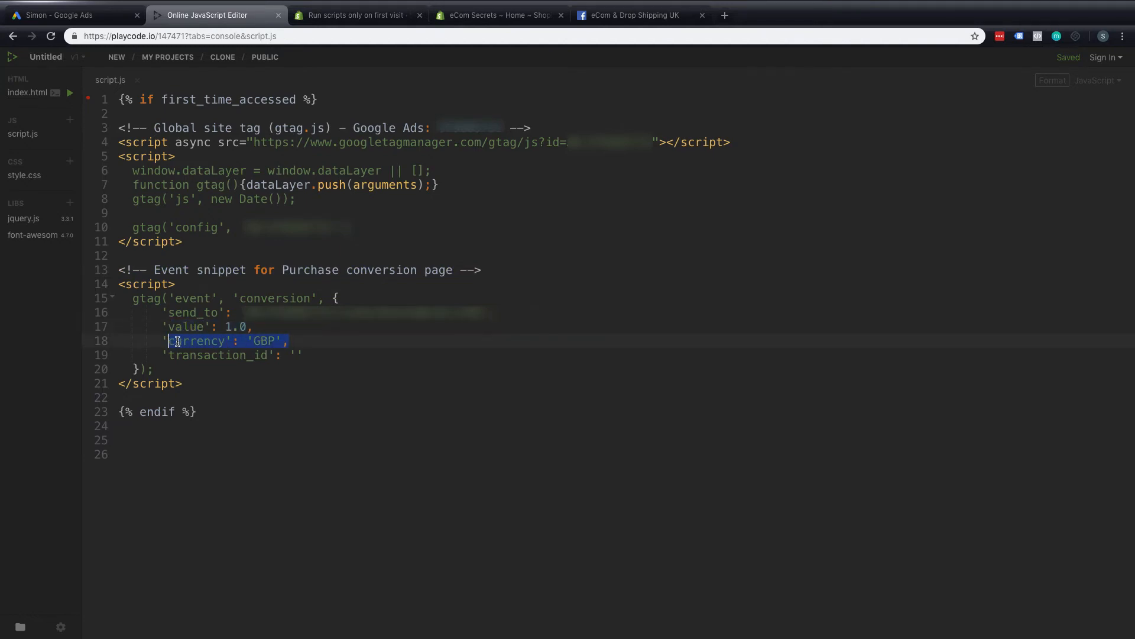
pyautogui.click(227, 327)
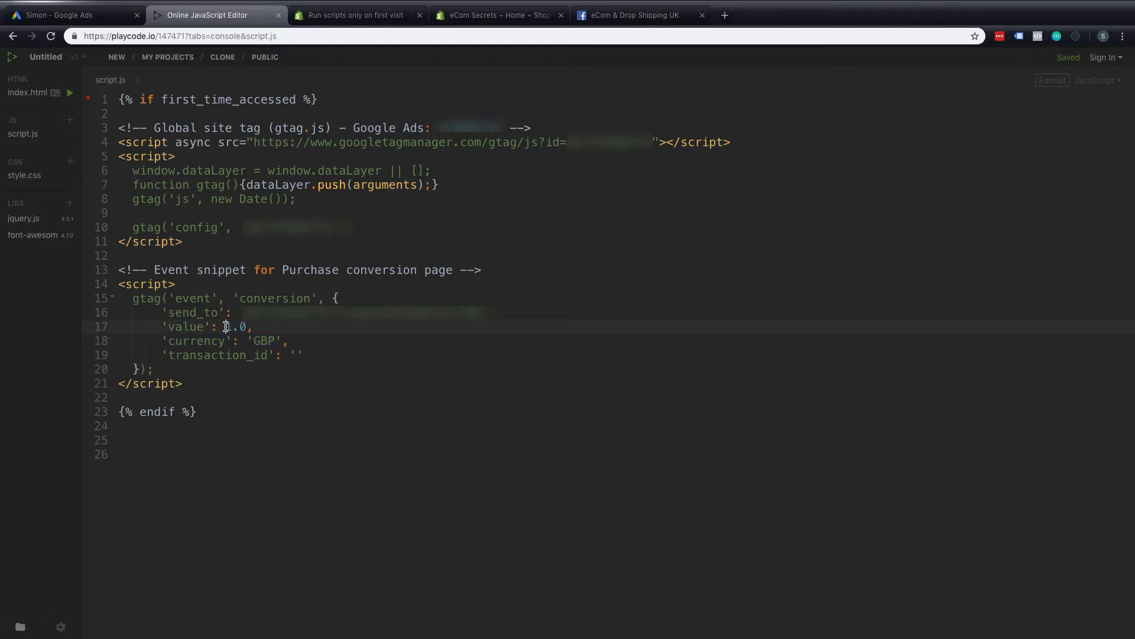
pyautogui.doubleClick(234, 327)
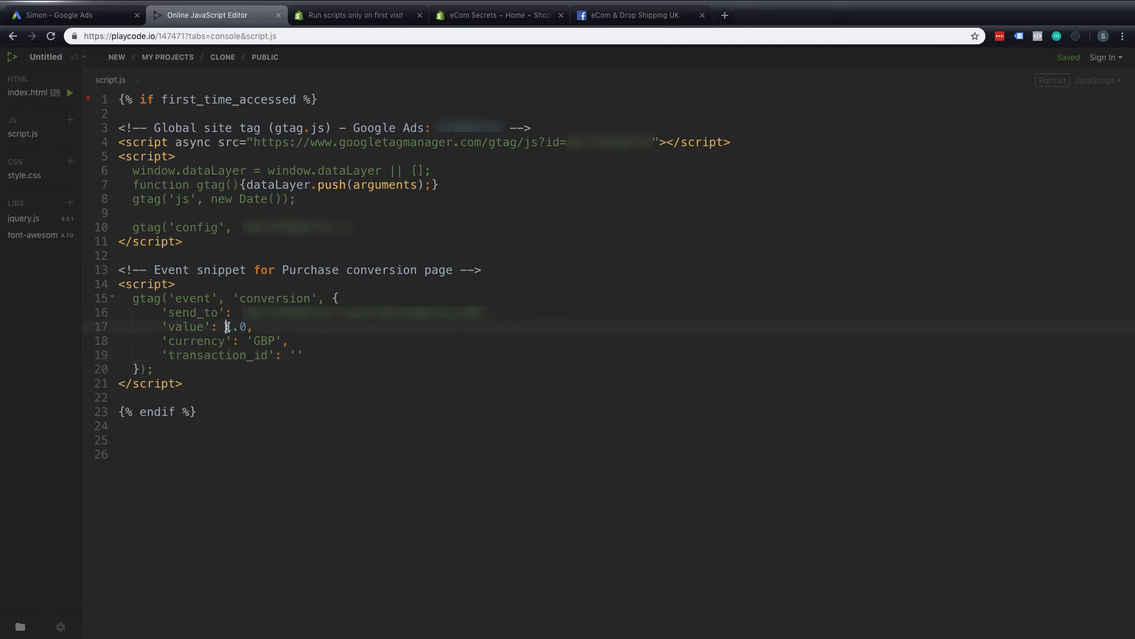
# Replace 1.0 with the total_price money filter, set transaction_id to {{ order.order_number }}, and select the whole script.
pyautogui.doubleClick(235, 326)
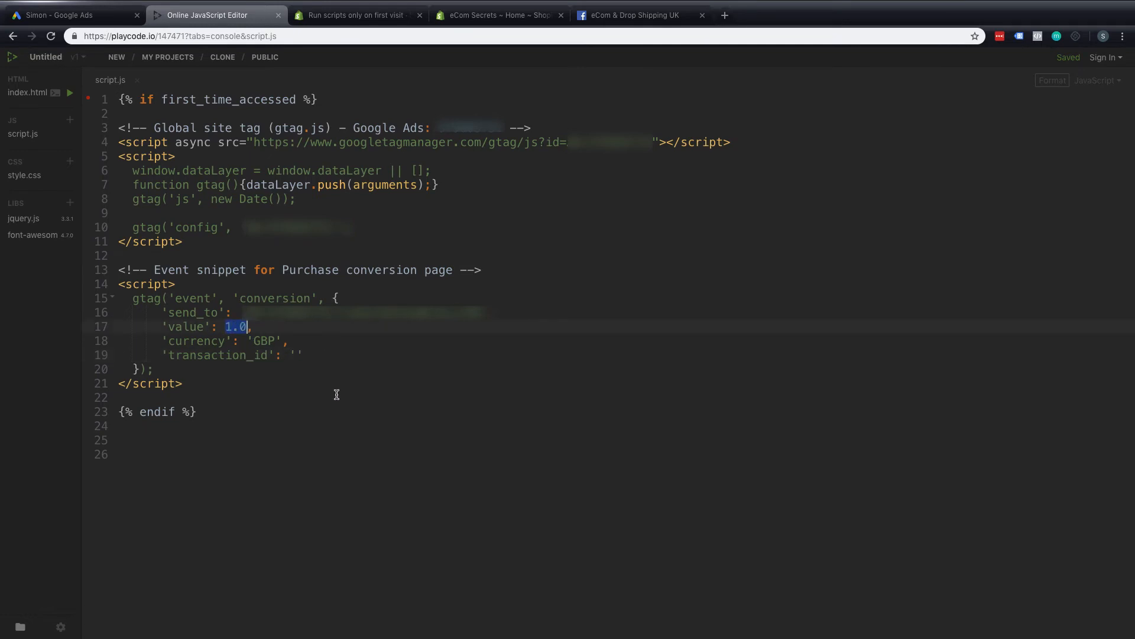
pyautogui.press('Delete')
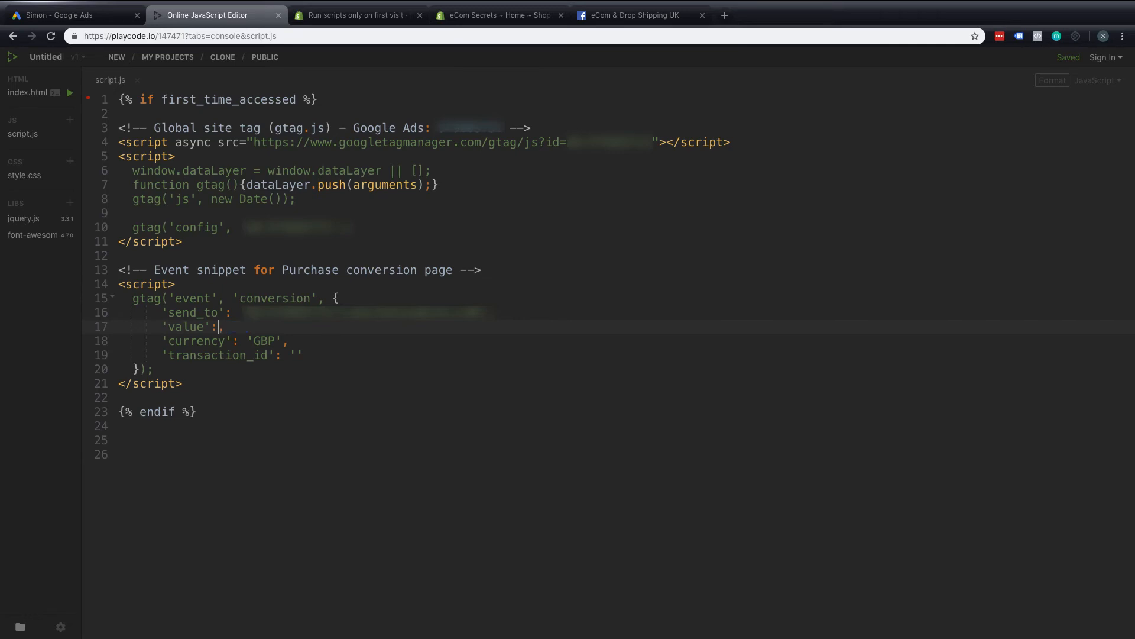
pyautogui.write("{{ total_price | money_without_currency | remove: ',' }},")
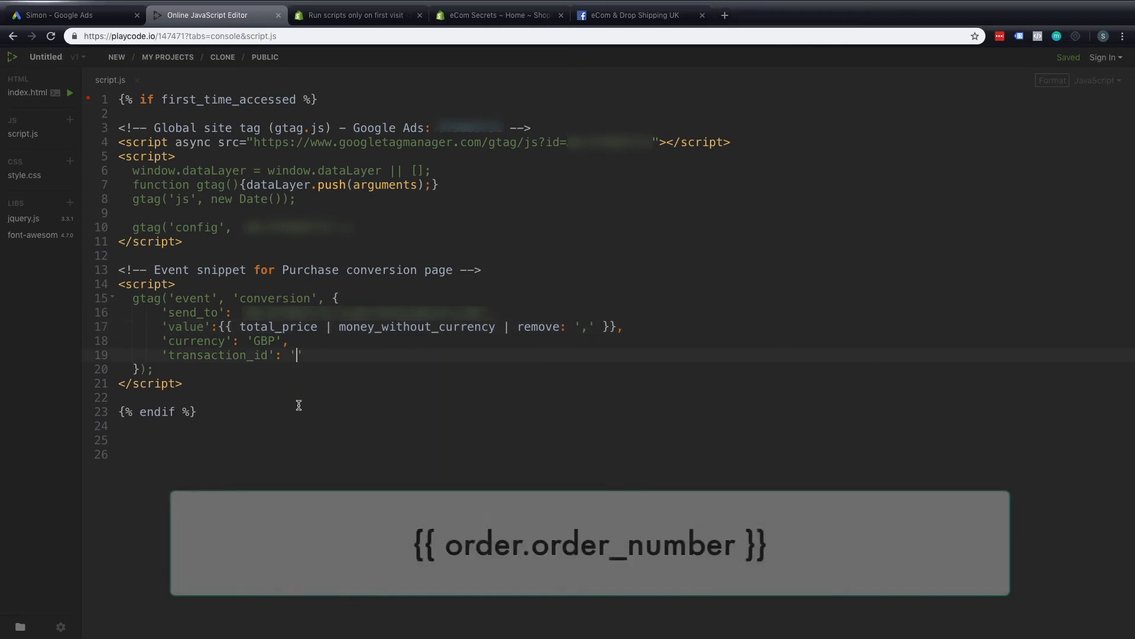
pyautogui.write('{{ order.order_number }}')
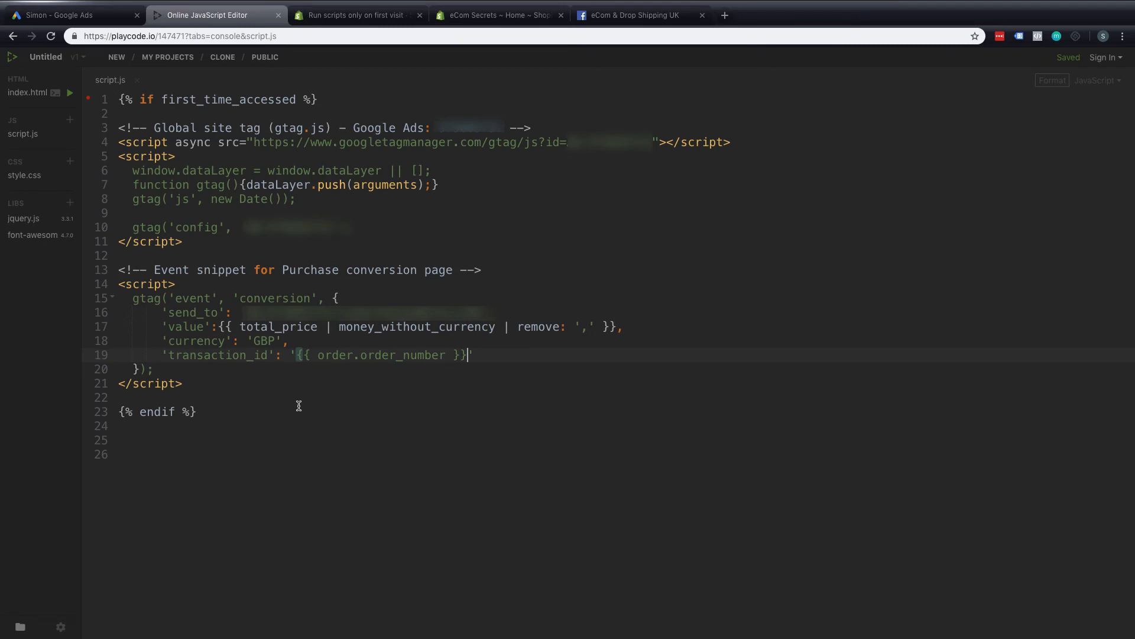
pyautogui.press('ctrl+a')
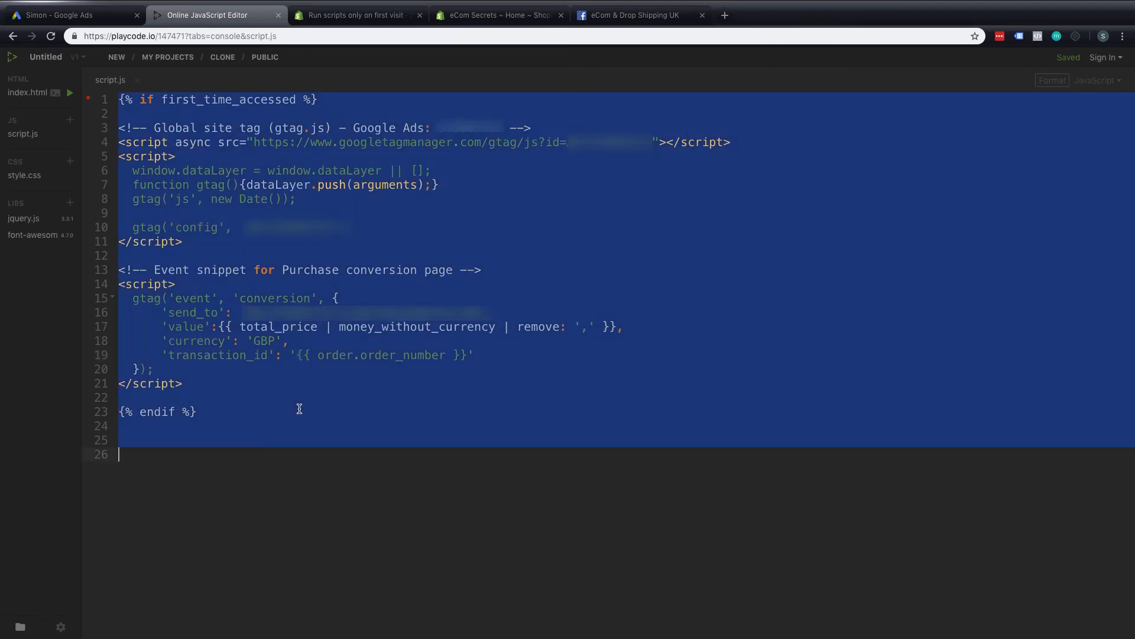
# In Shopify admin Settings > Checkout, scroll to the Additional scripts field.
pyautogui.click(496, 16)
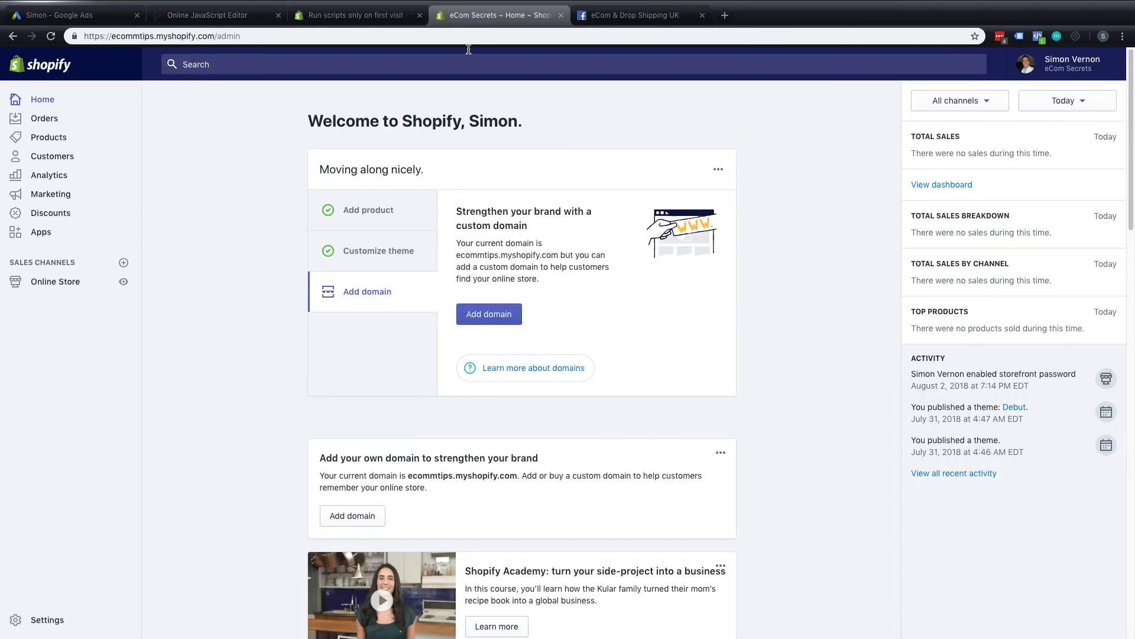
pyautogui.click(47, 619)
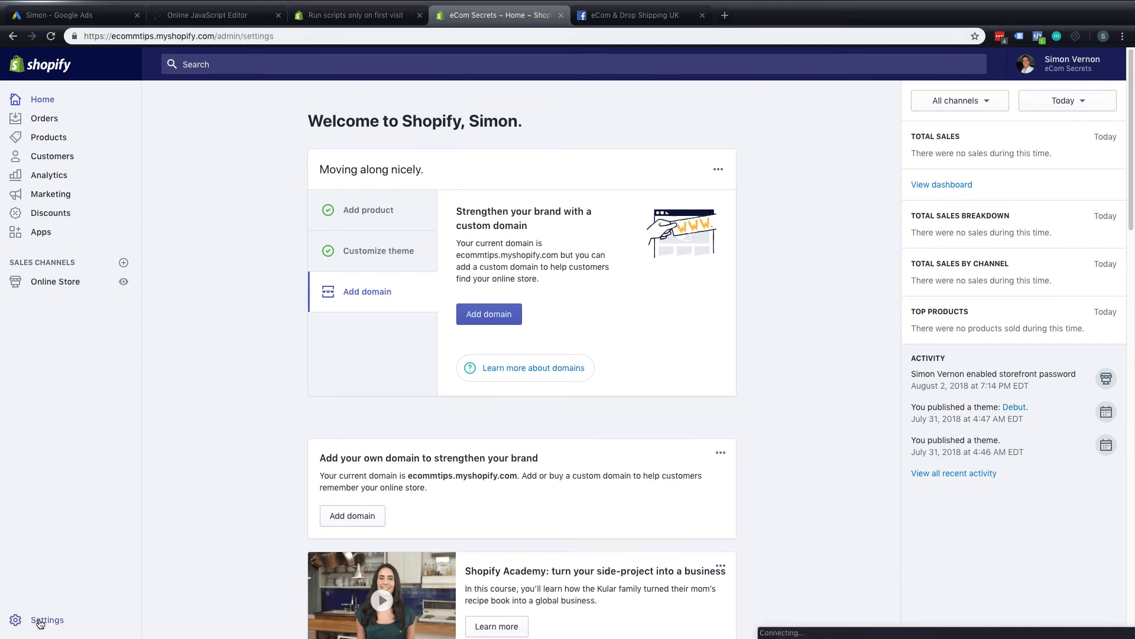
pyautogui.click(47, 620)
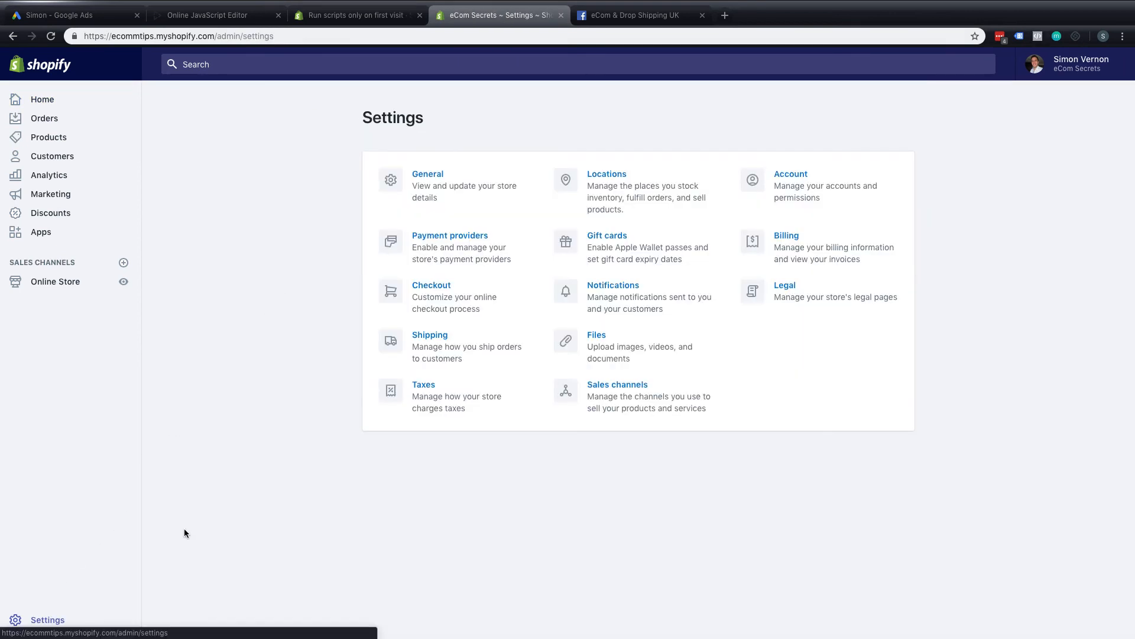
pyautogui.click(430, 285)
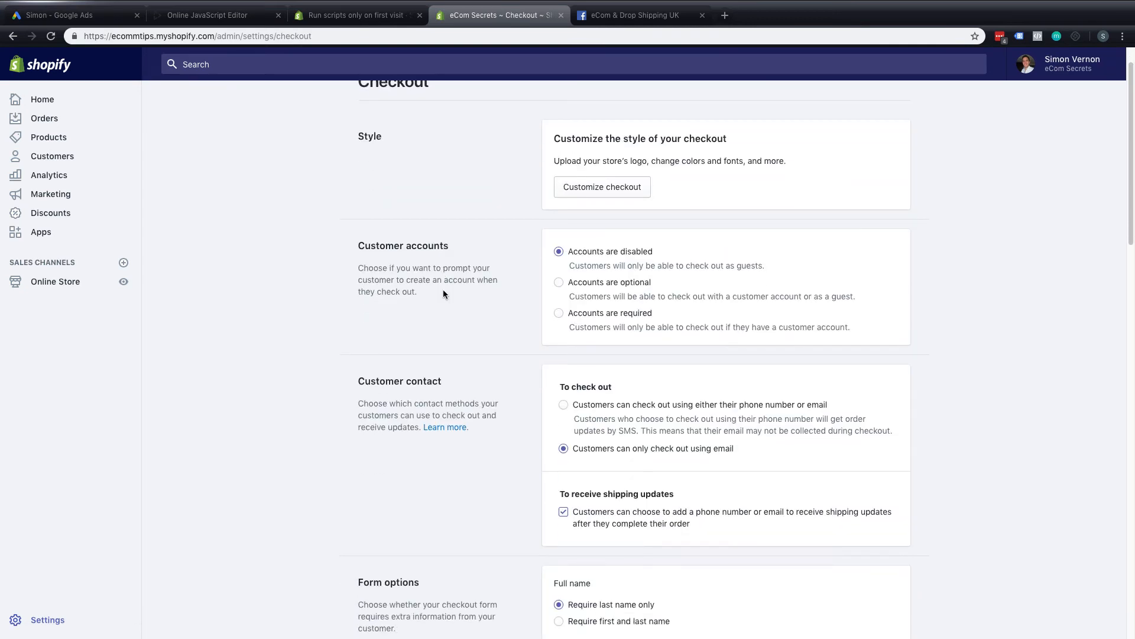
pyautogui.scroll(-3)
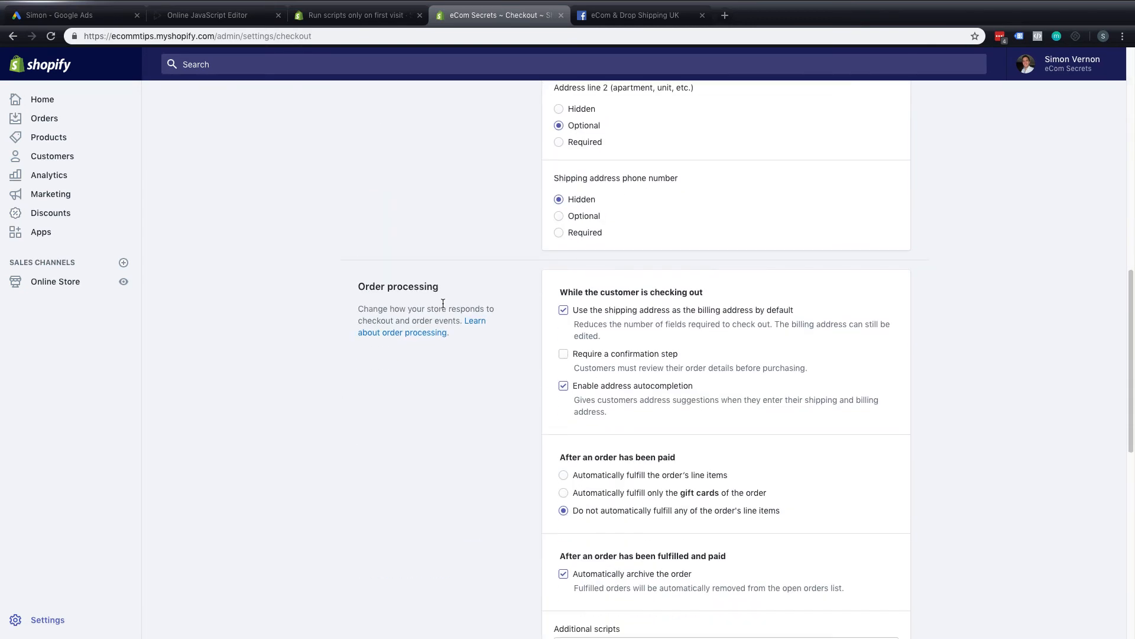
pyautogui.scroll(-3)
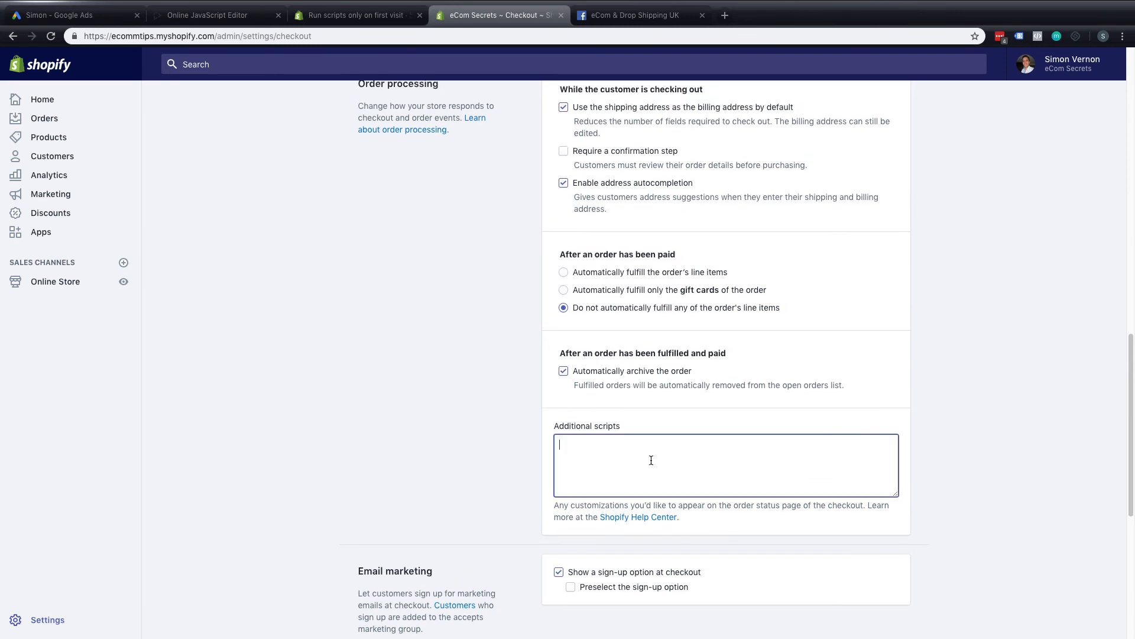
pyautogui.scroll(-3)
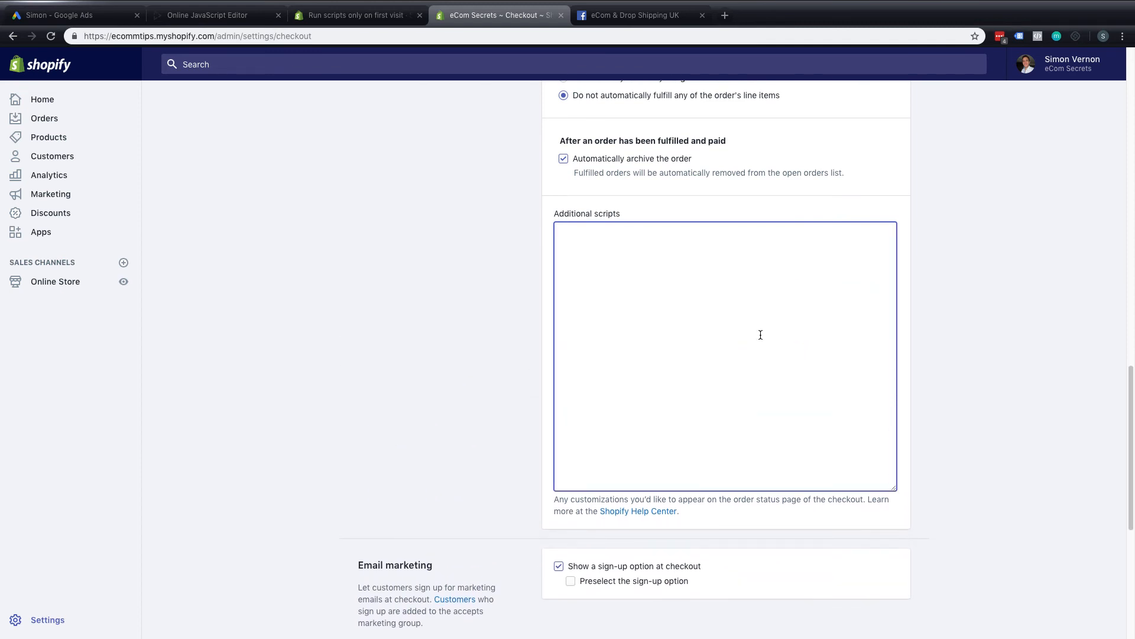
pyautogui.moveTo(646, 363)
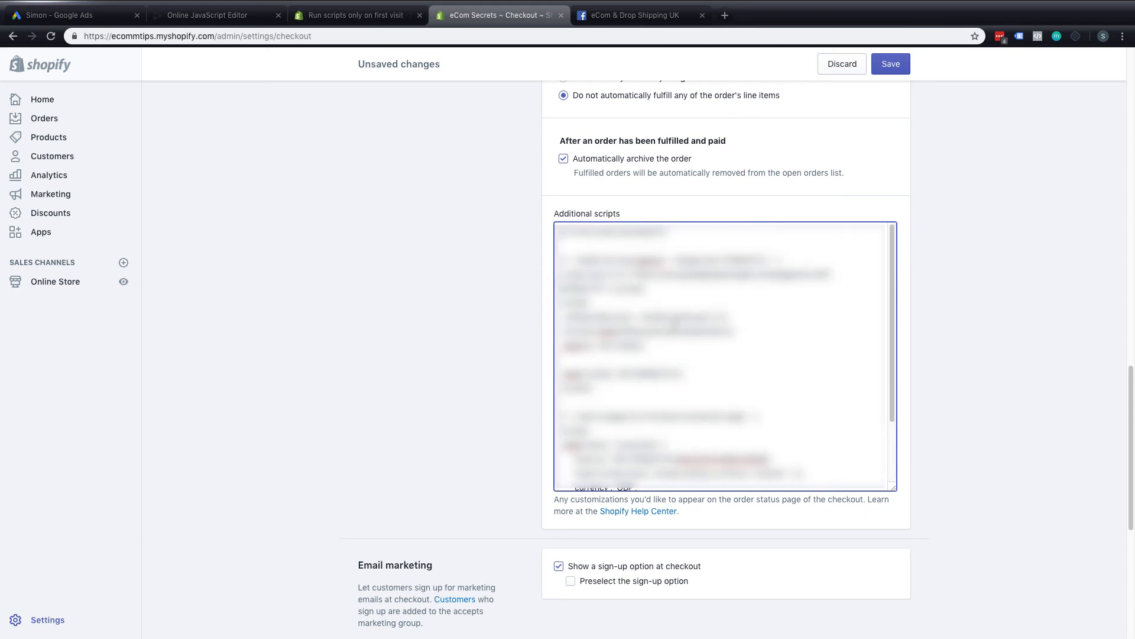
# Save the checkout settings with the tracking script and switch to the eCom & Drop Shipping UK group.
pyautogui.click(890, 63)
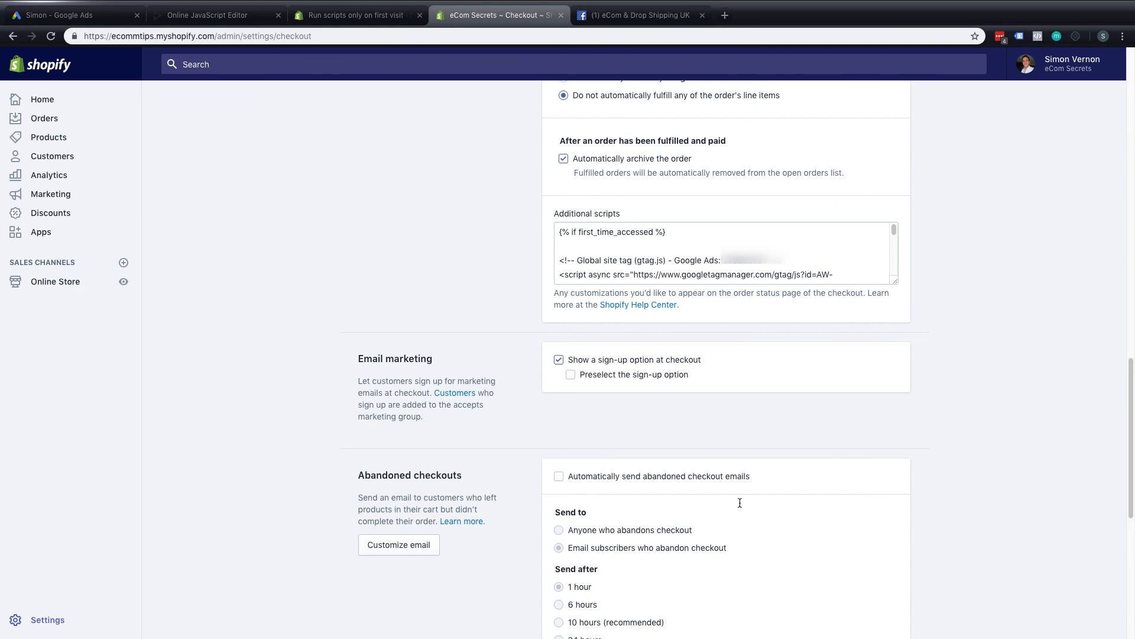
pyautogui.moveTo(648, 124)
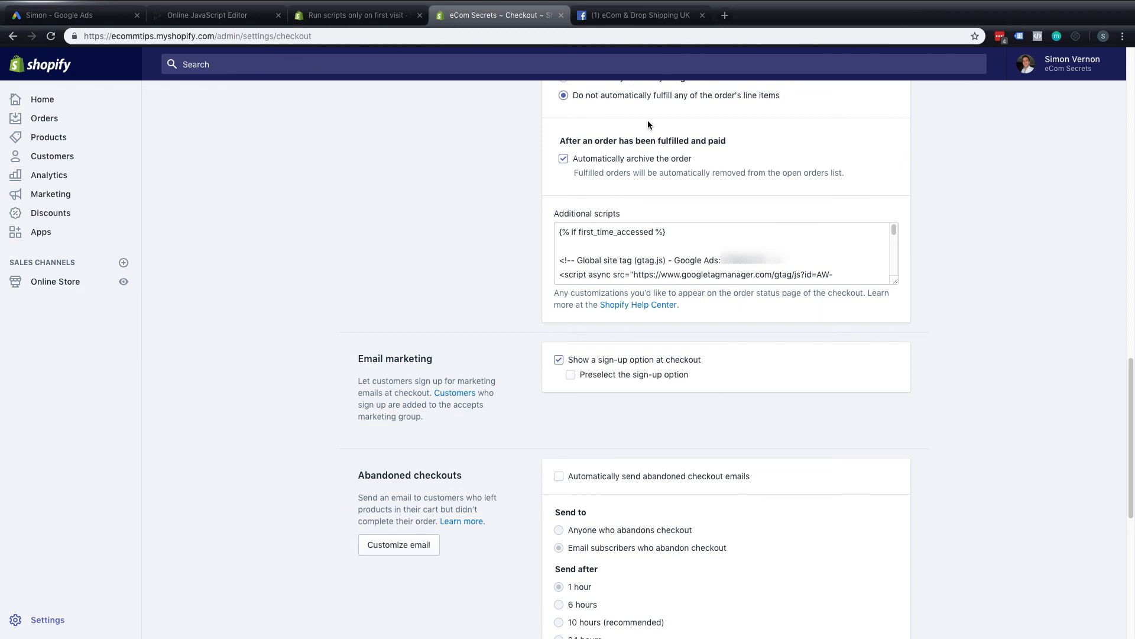
pyautogui.click(639, 16)
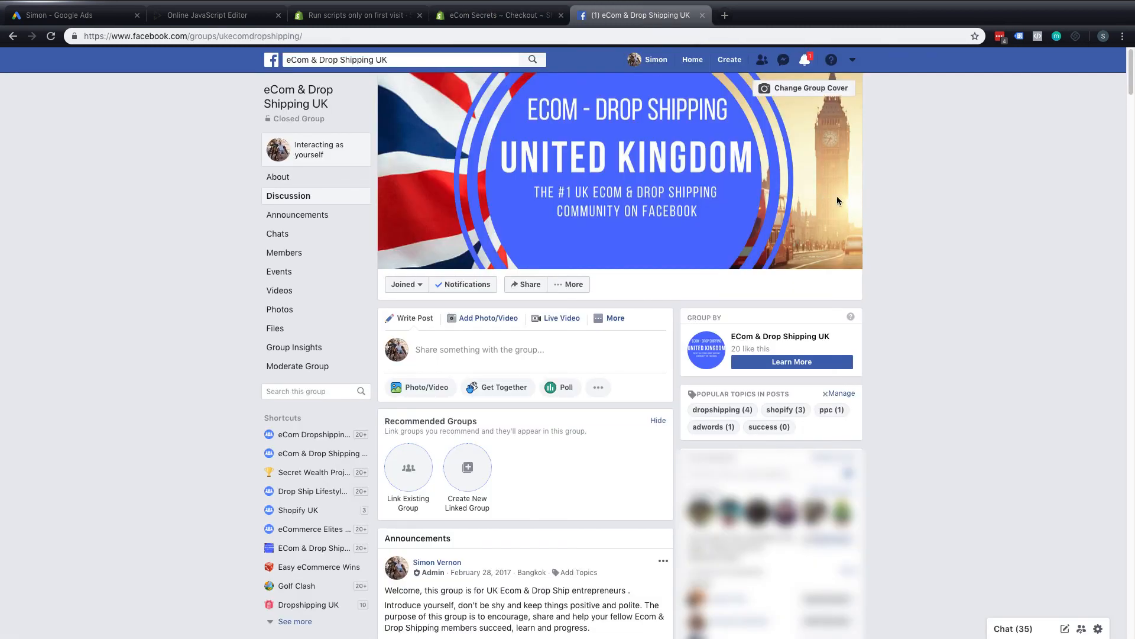
pyautogui.moveTo(889, 217)
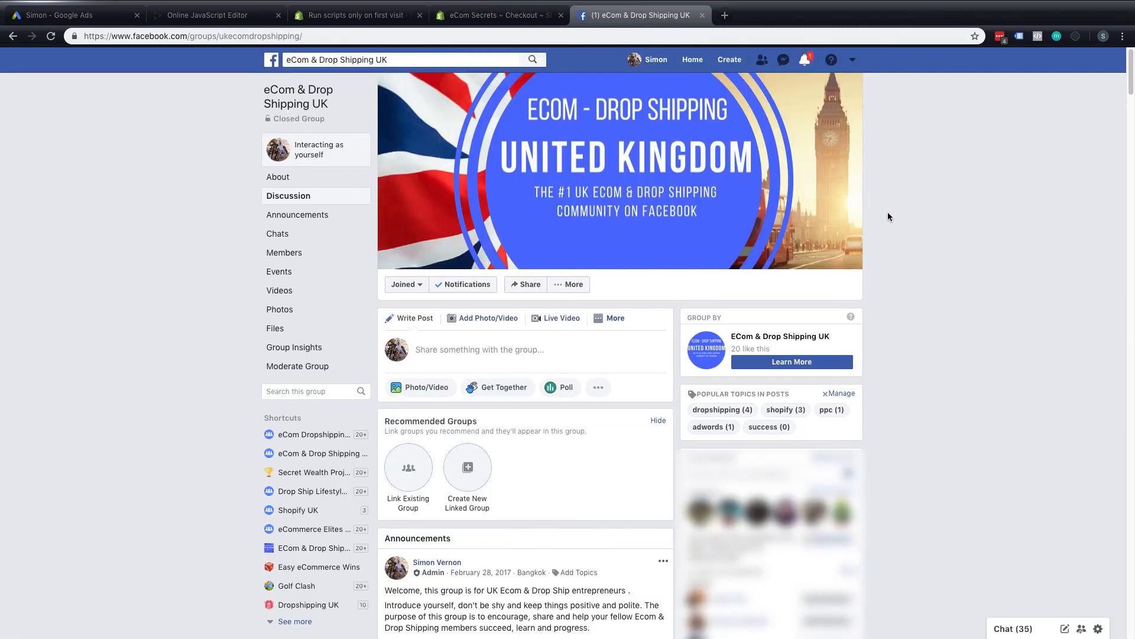